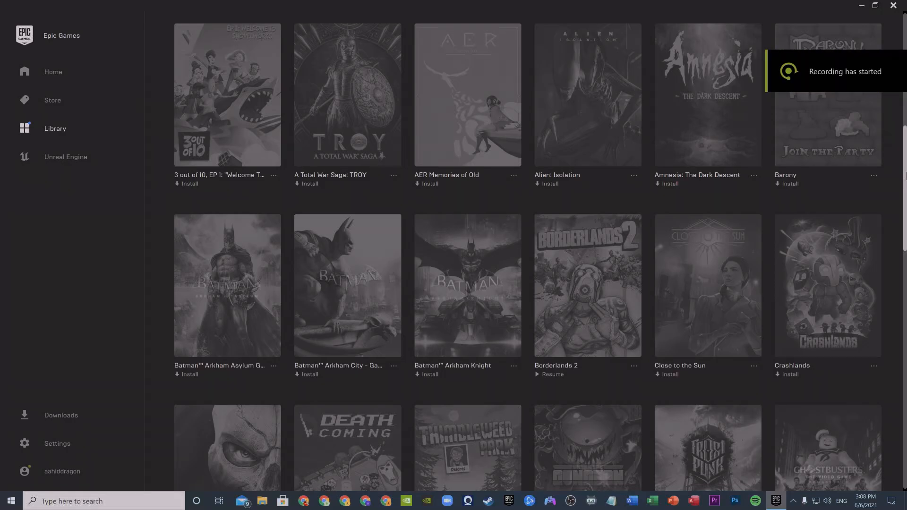
mouse_move(875, 215)
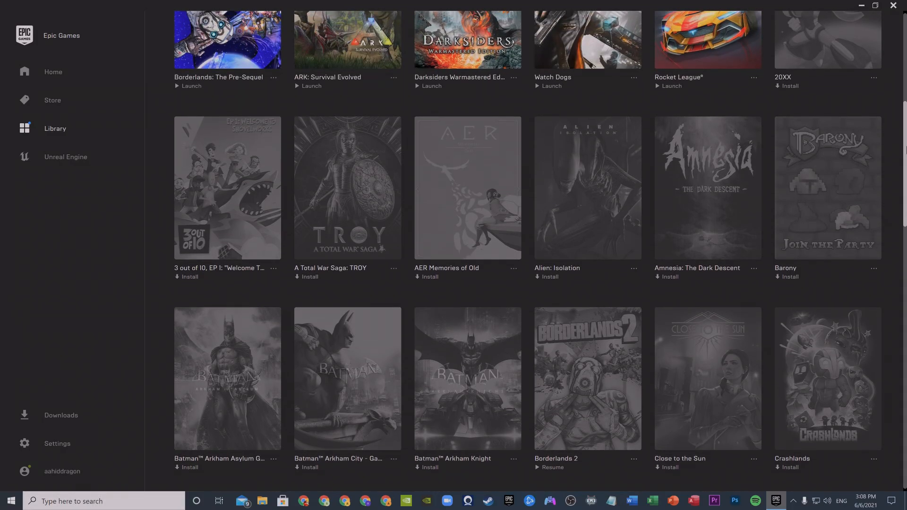
Scroll through the Library to locate Borderlands 2 and resume its installation.
scroll("down", 3)
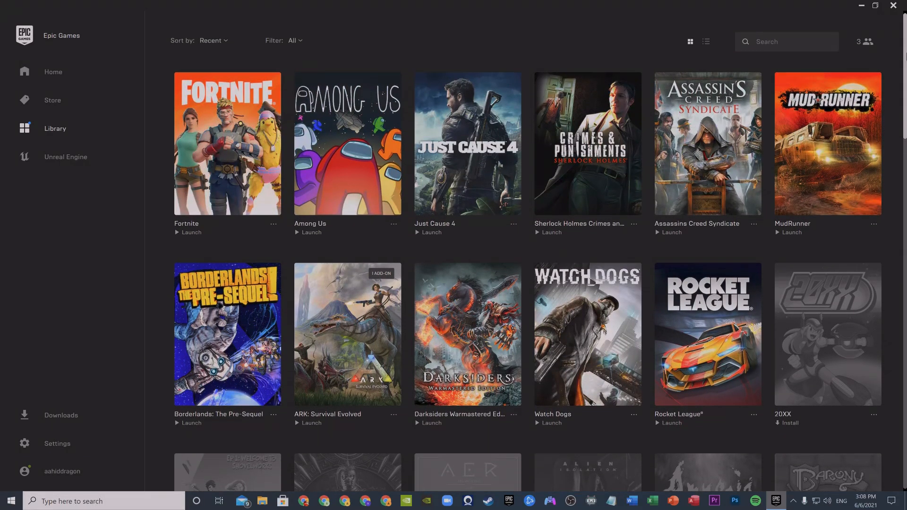
scroll("down", 3)
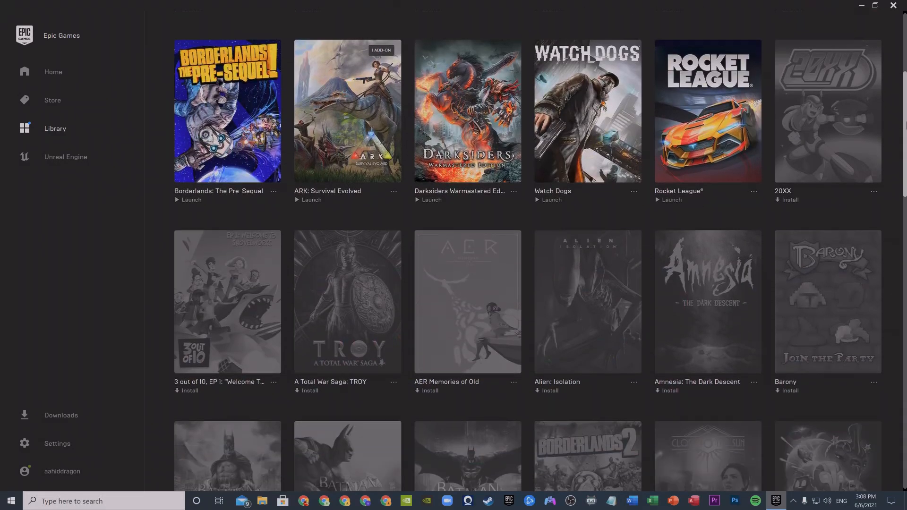
scroll("down", 3)
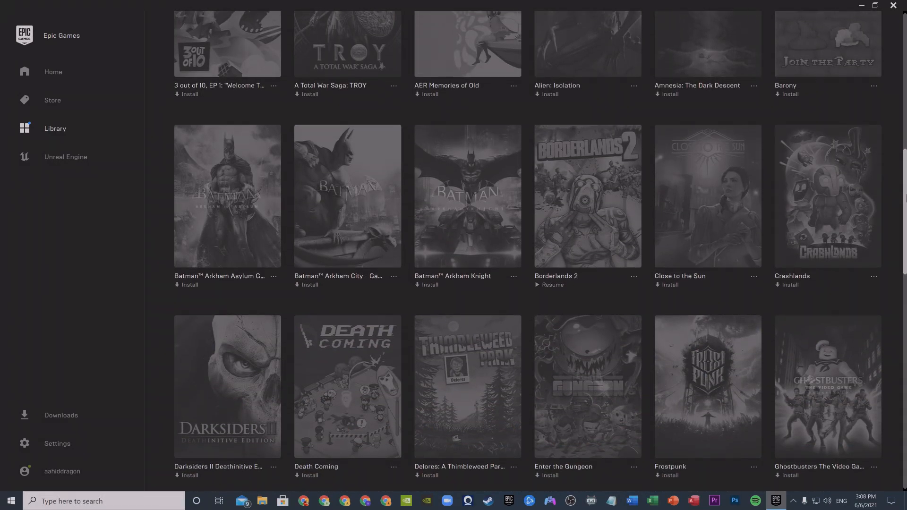
scroll("down", 3)
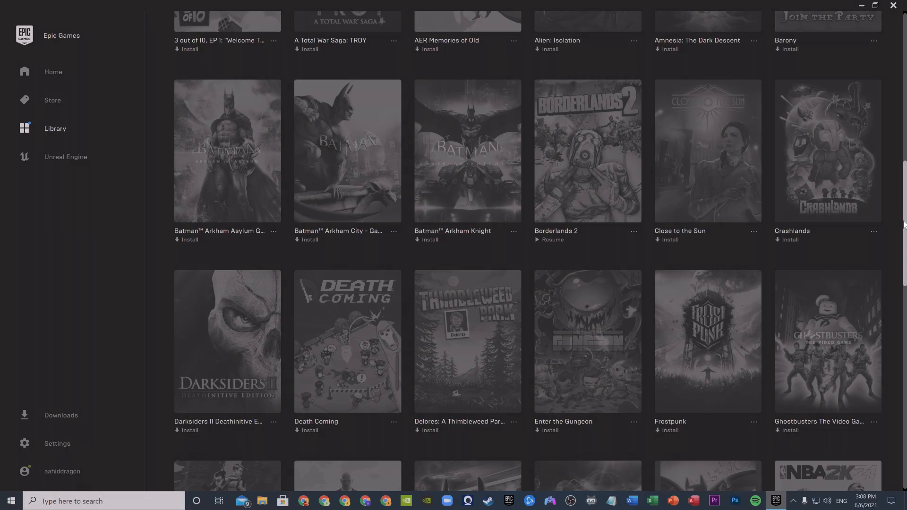
scroll("up", 3)
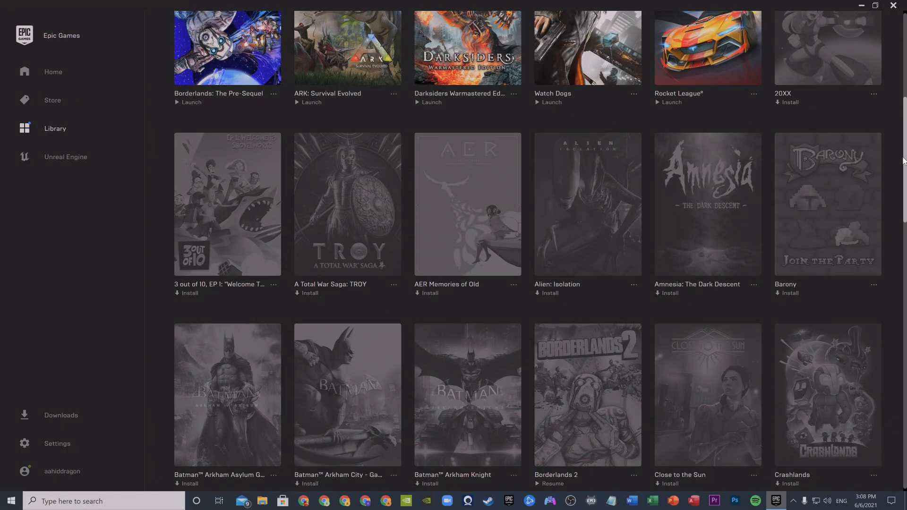
scroll("up", 3)
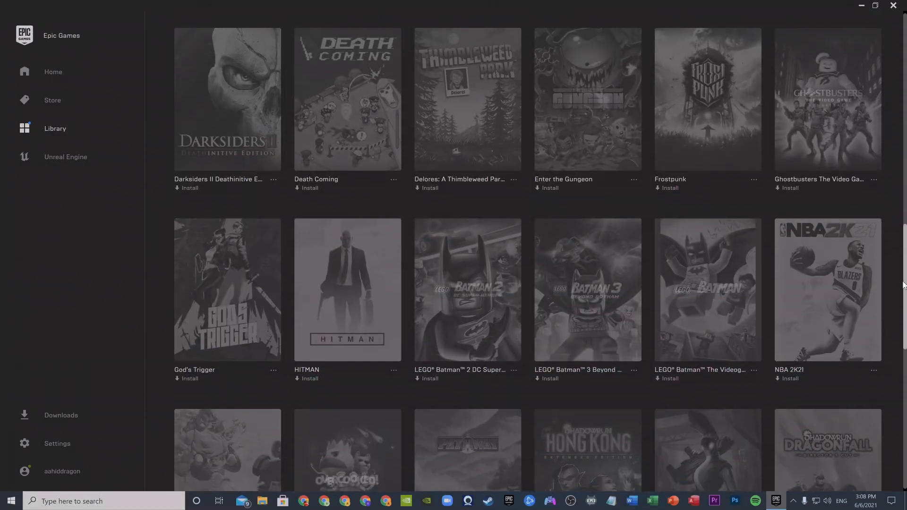
scroll("down", 3)
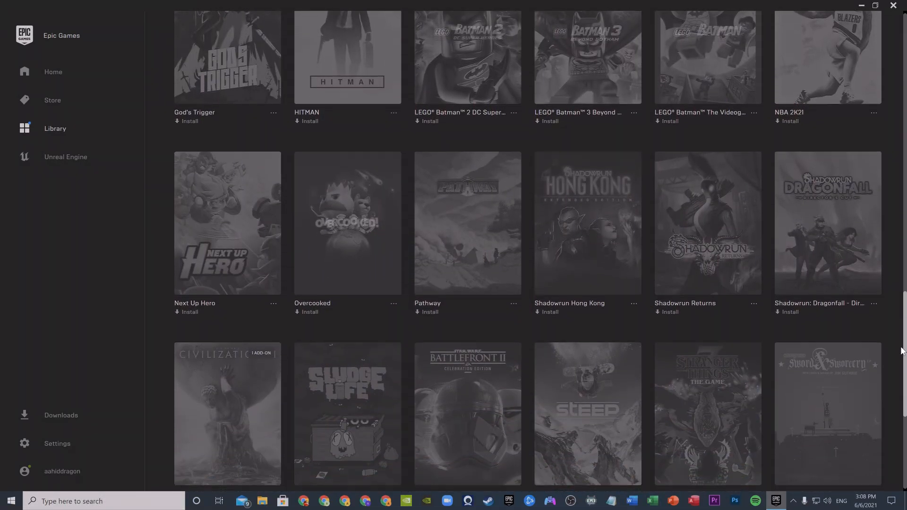
scroll("down", 3)
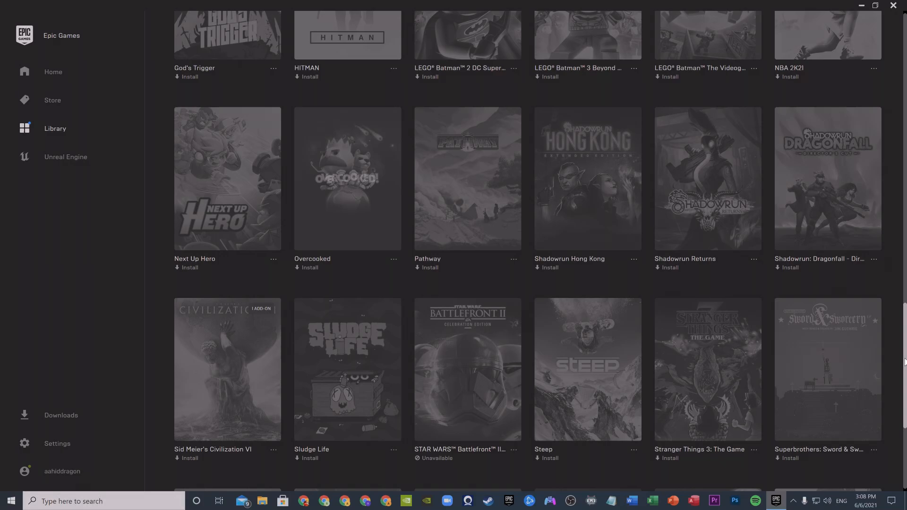
scroll("down", 3)
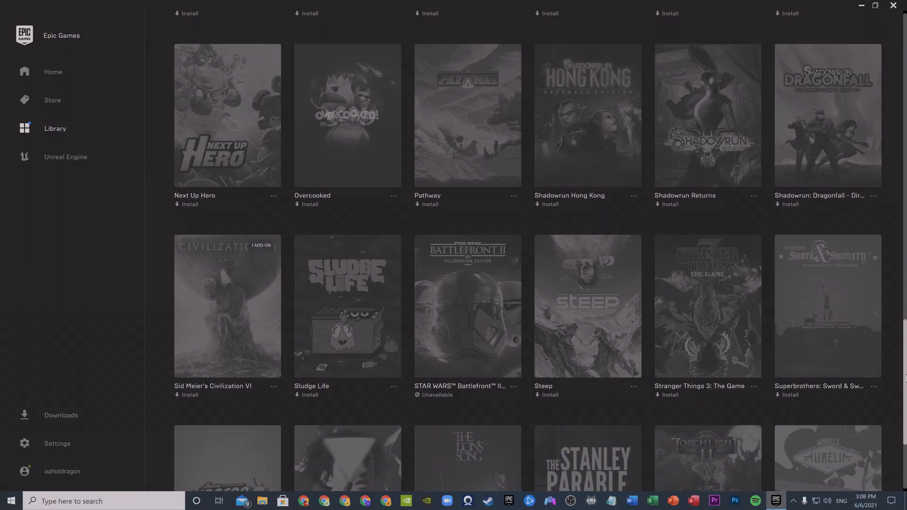
scroll("down", 3)
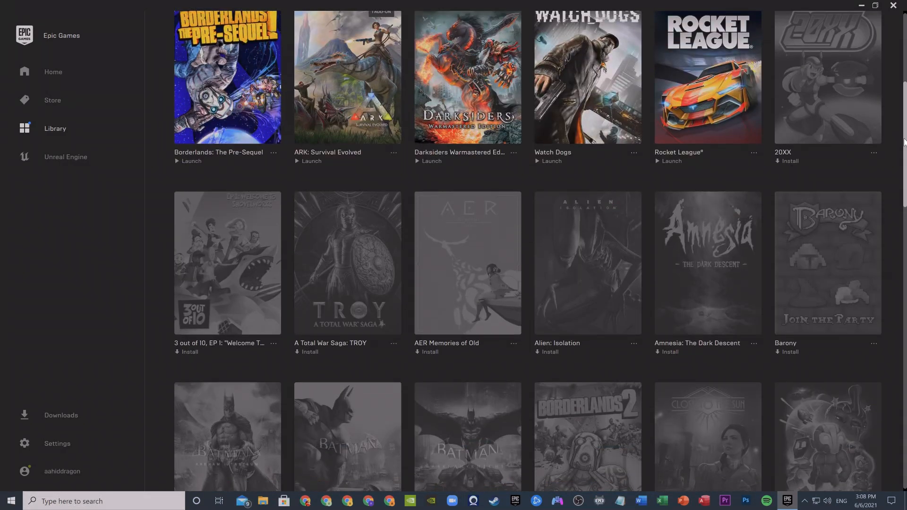
scroll("down", 3)
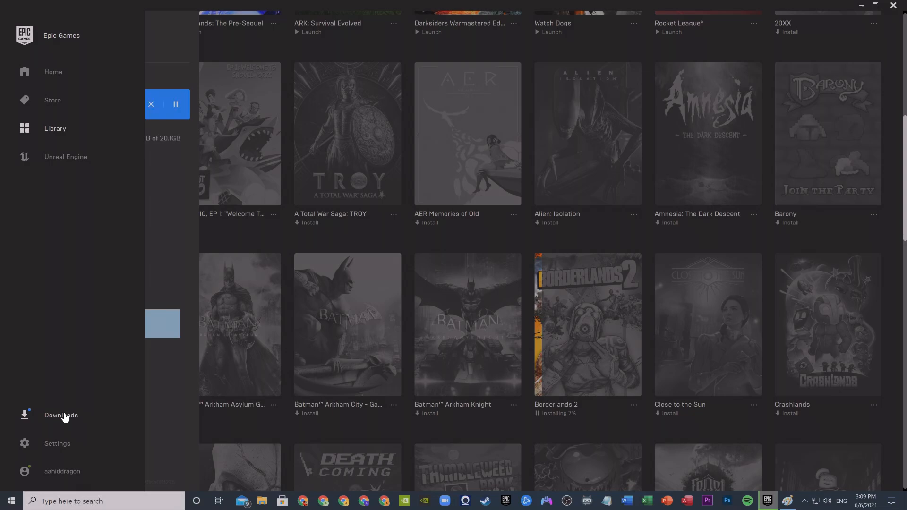
Show Downloads and pause Borderlands 2 at 207MB of 20.1GB, 11.3MB/s visible.
left_click(61, 416)
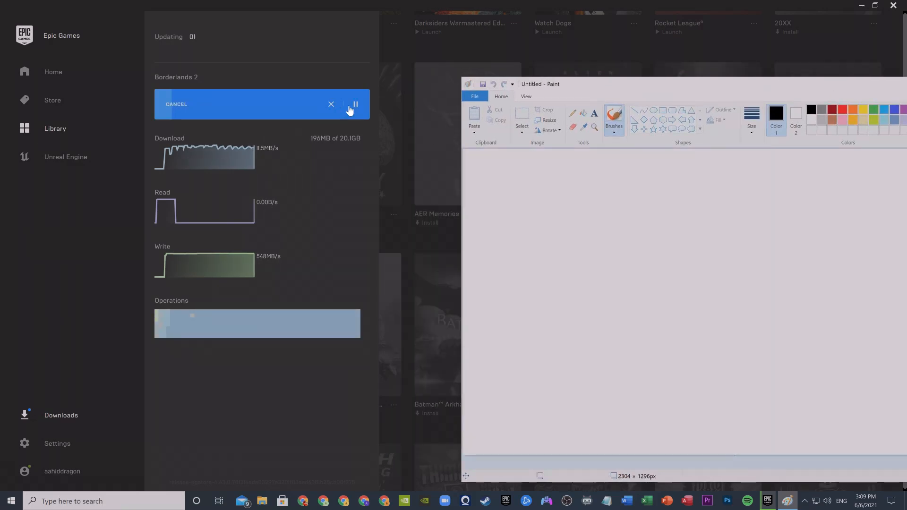
left_click(354, 104)
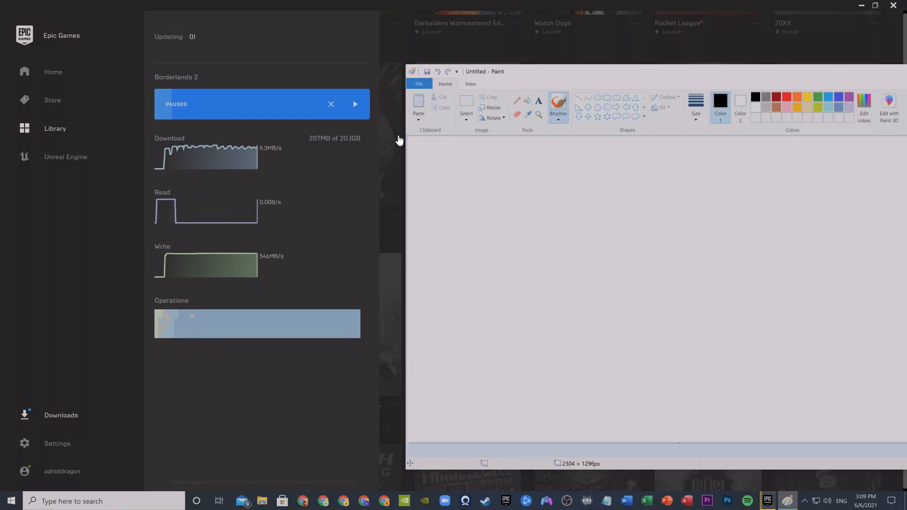
Hand-write '1 GB = 1000 MB' with the brush and box the note in.
left_click_drag(445, 160, 439, 194)
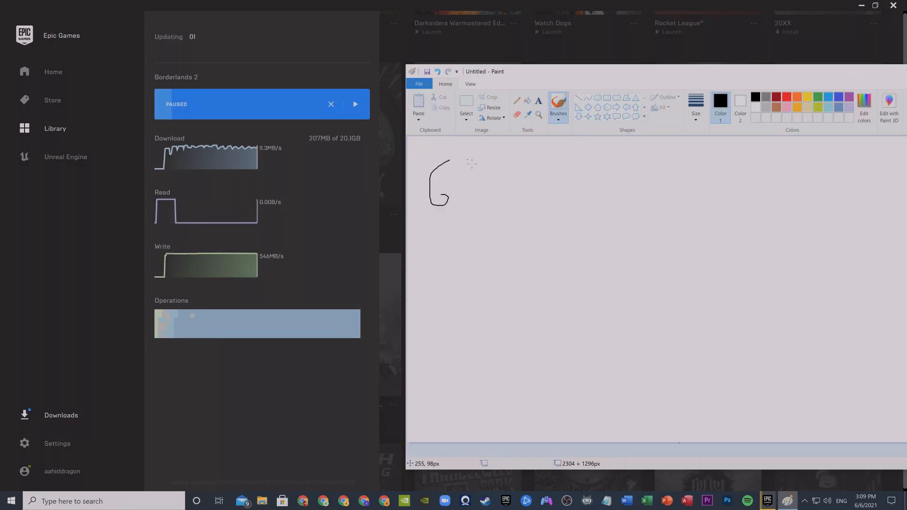
left_click_drag(463, 167, 494, 208)
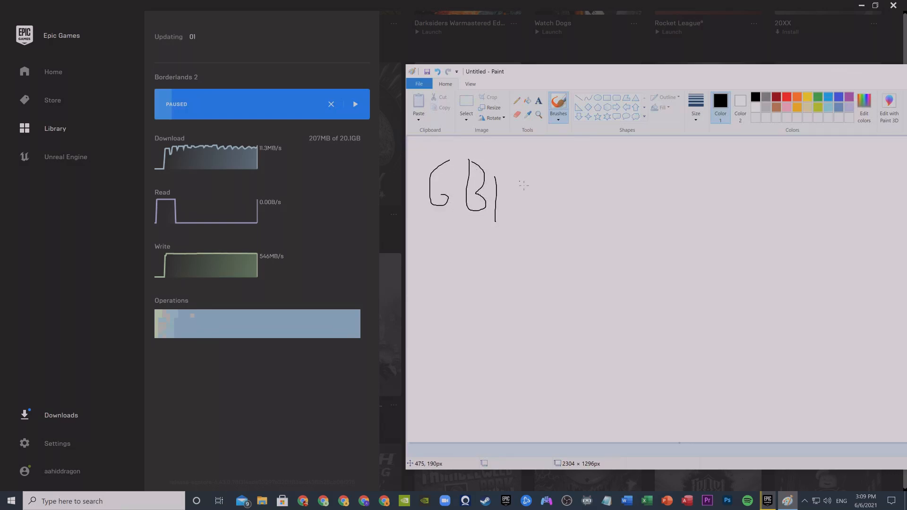
left_click_drag(521, 185, 615, 185)
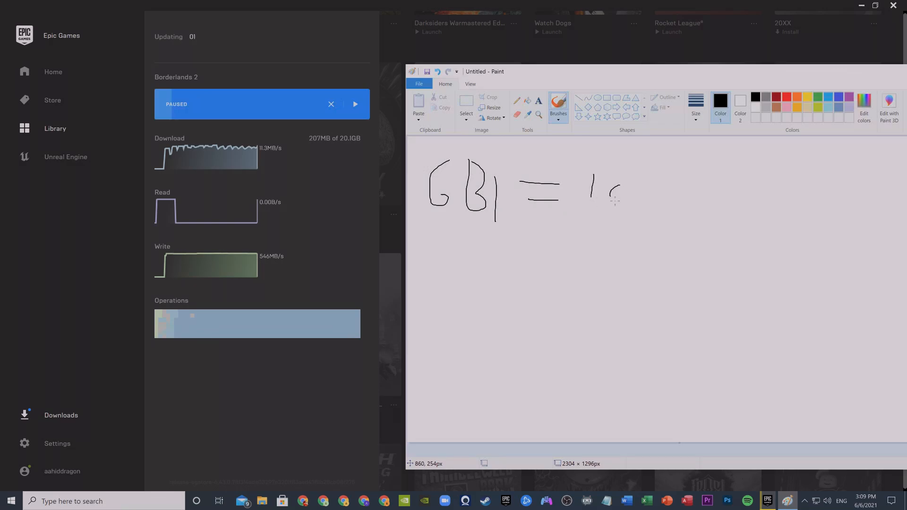
left_click_drag(608, 191, 653, 199)
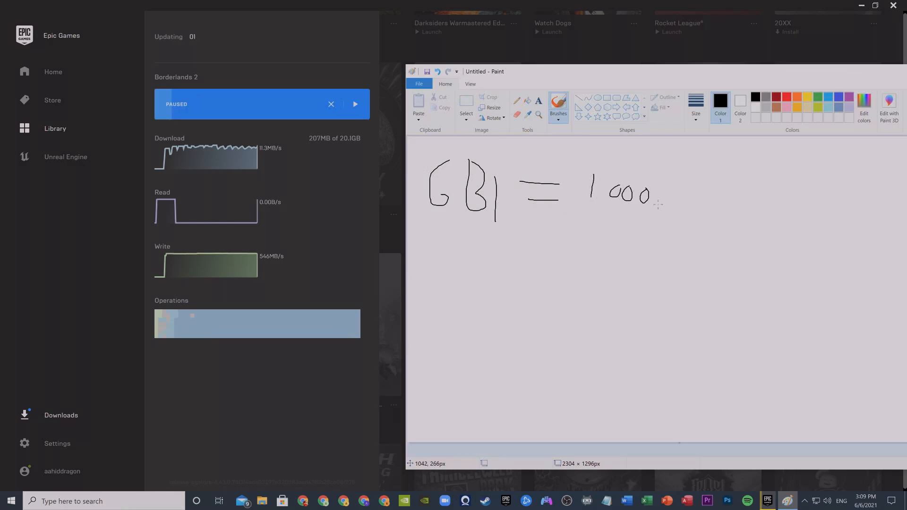
left_click_drag(659, 174, 726, 208)
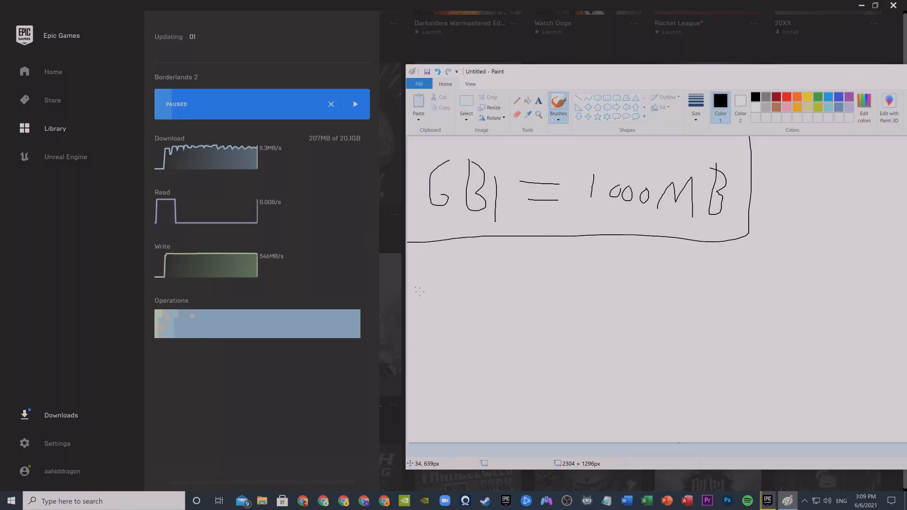
mouse_move(534, 288)
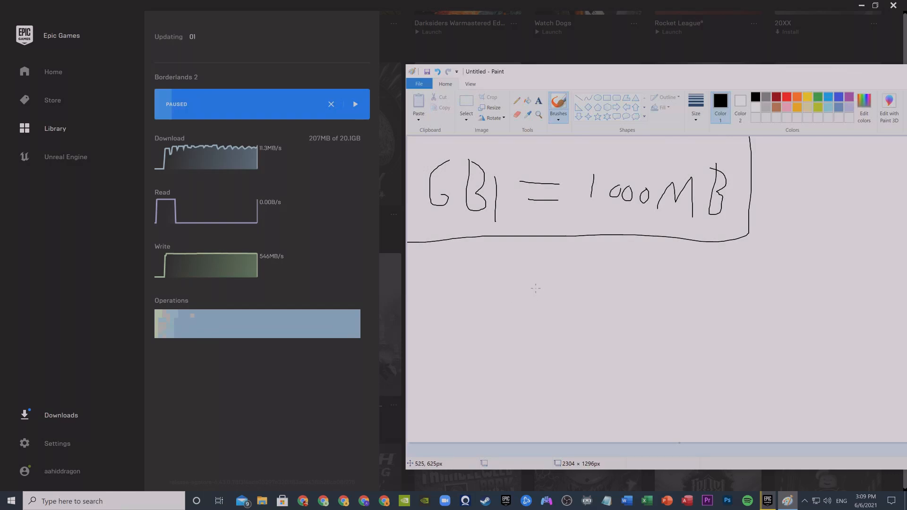
mouse_move(580, 296)
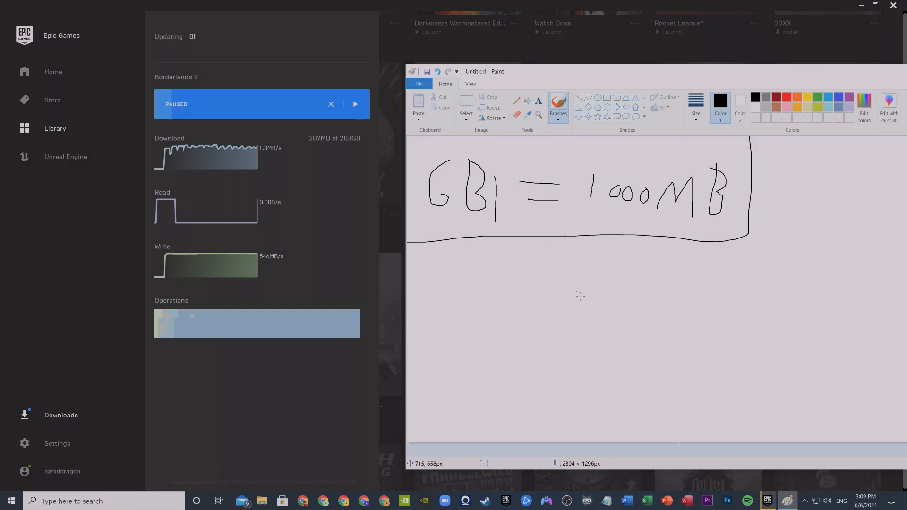
mouse_move(593, 264)
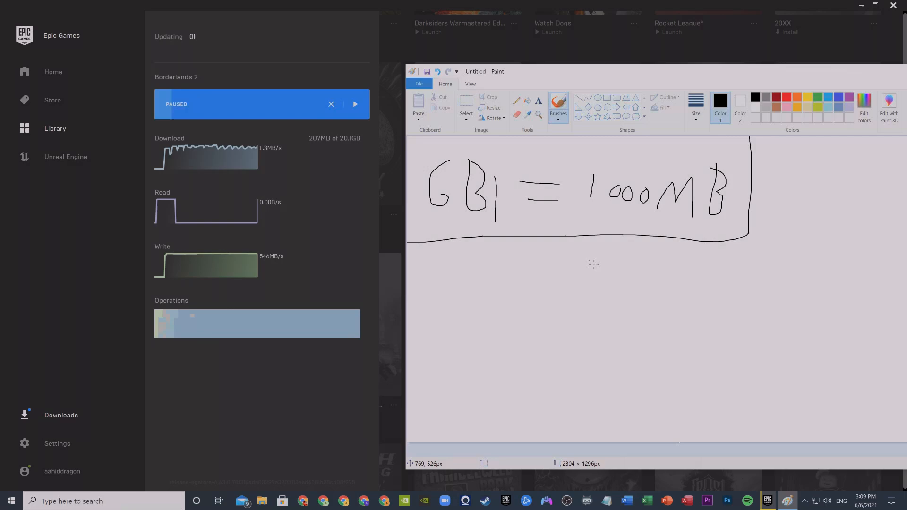
Draw the d over s and t formula triangle below the conversion note.
left_click_drag(590, 255, 593, 295)
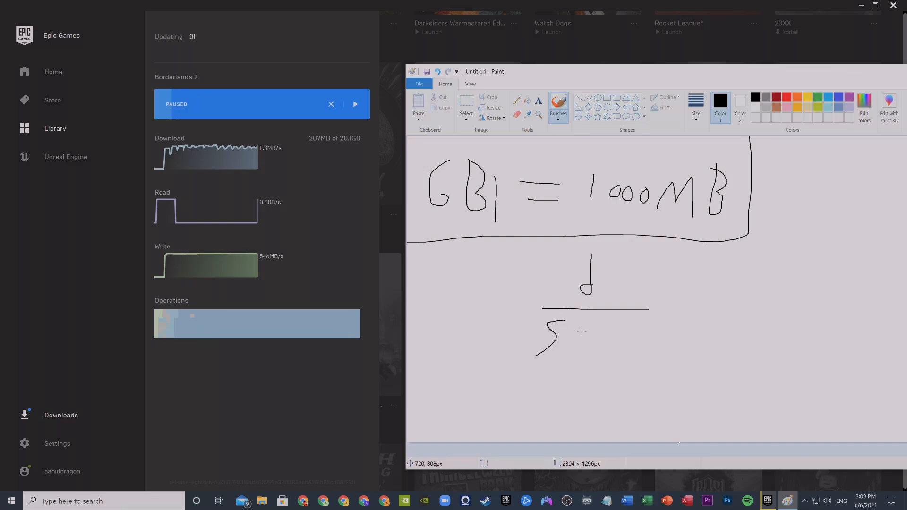
left_click_drag(578, 315, 589, 352)
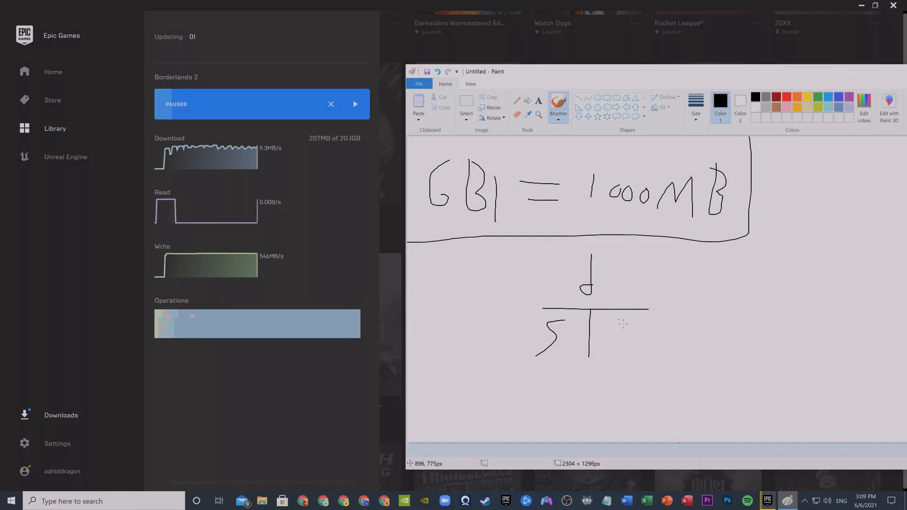
left_click_drag(608, 324, 618, 347)
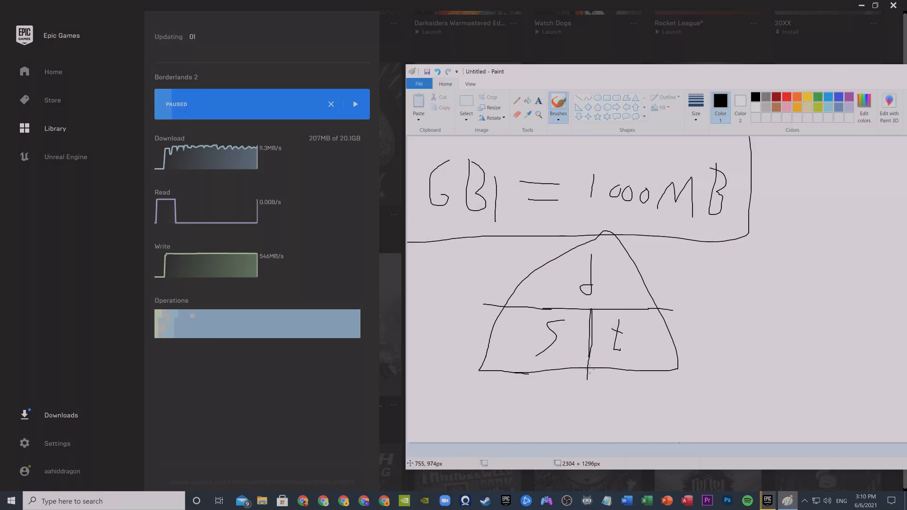
mouse_move(579, 280)
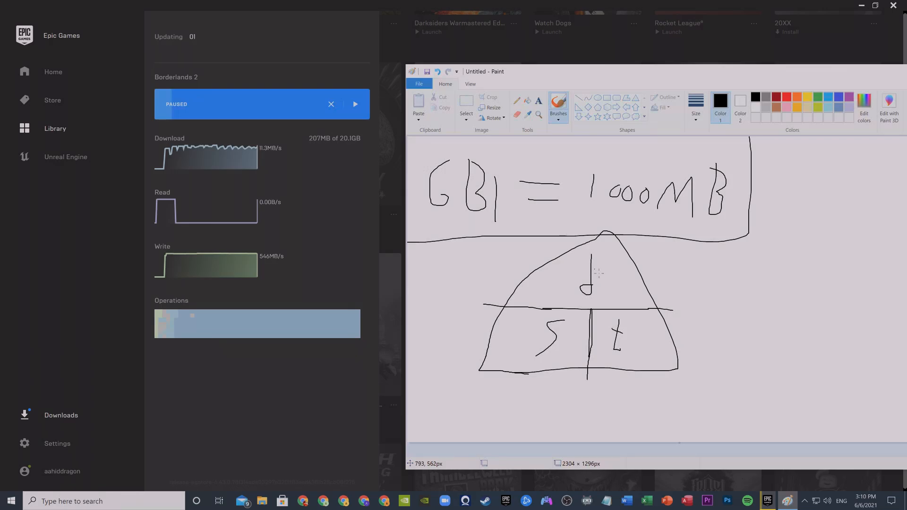
mouse_move(637, 337)
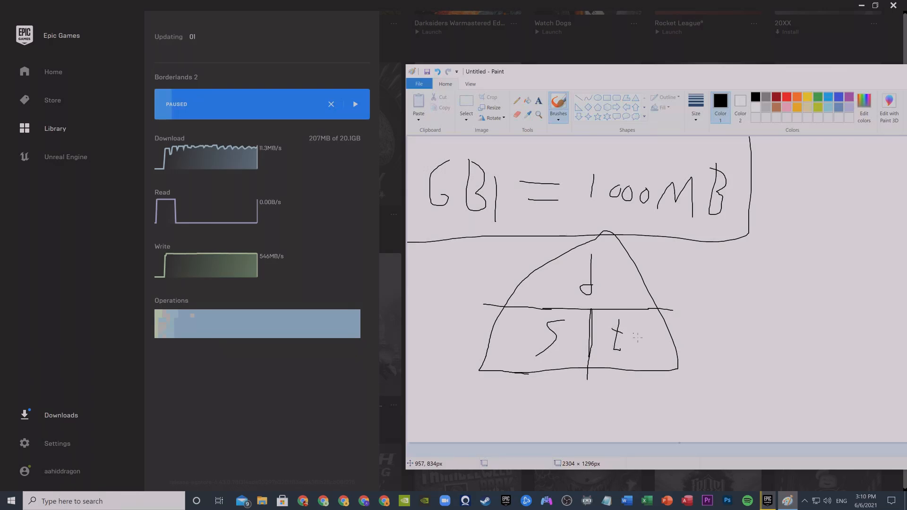
mouse_move(553, 378)
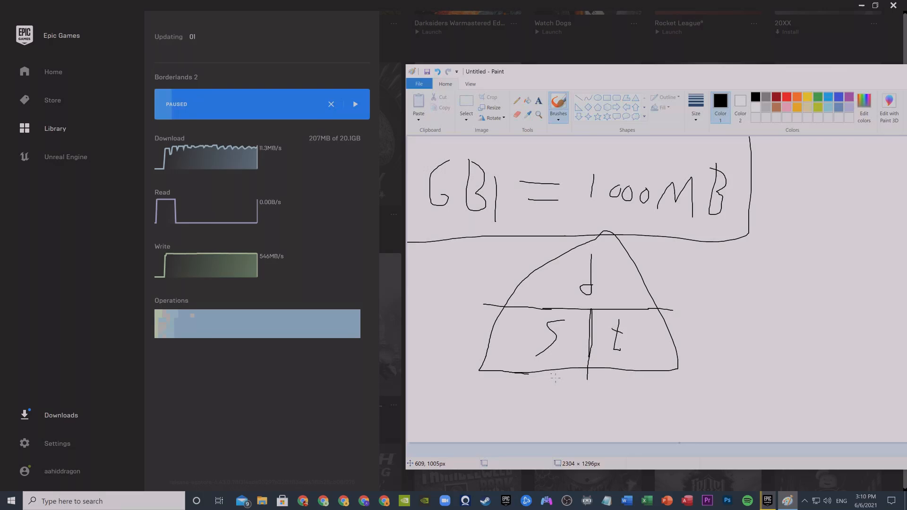
mouse_move(482, 292)
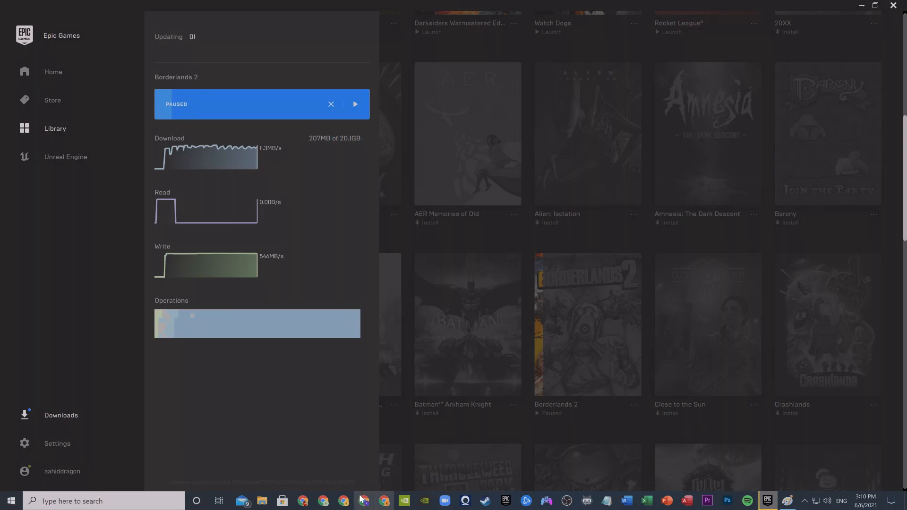
Launch Calculator from the Start menu's Recent list.
left_click(104, 501)
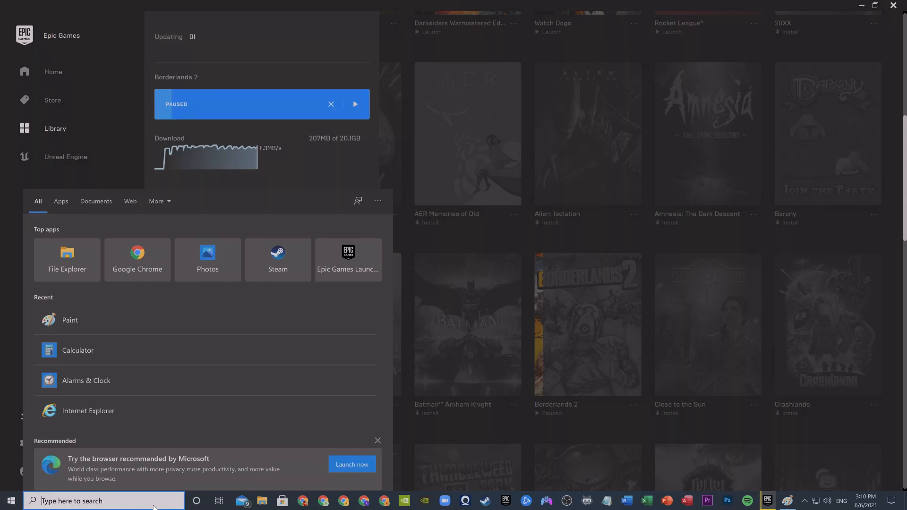
left_click(78, 350)
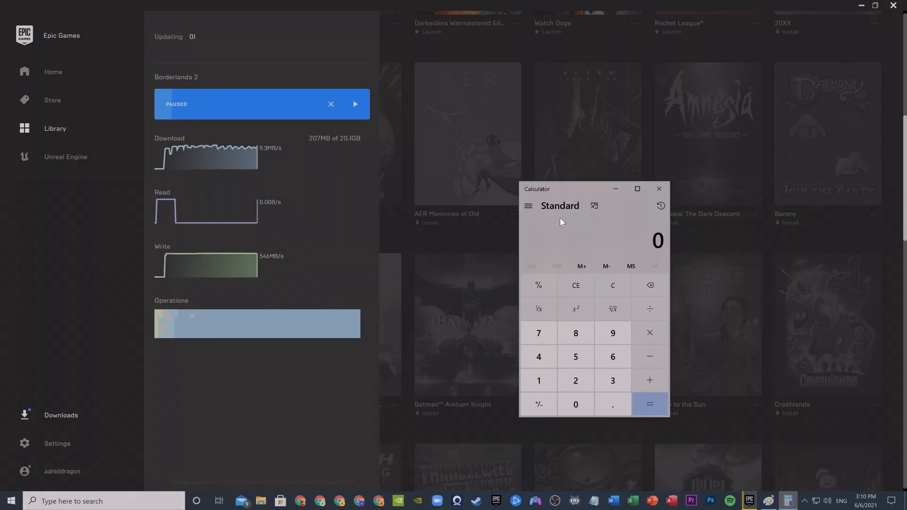
Compute 20.1 × 1000 = 20,100 to convert the download size to megabytes.
left_click(576, 405)
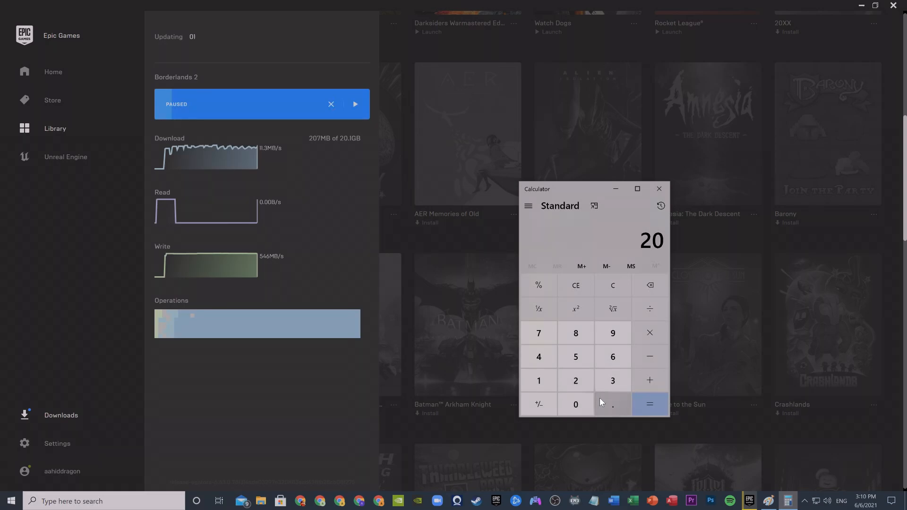
left_click(612, 404)
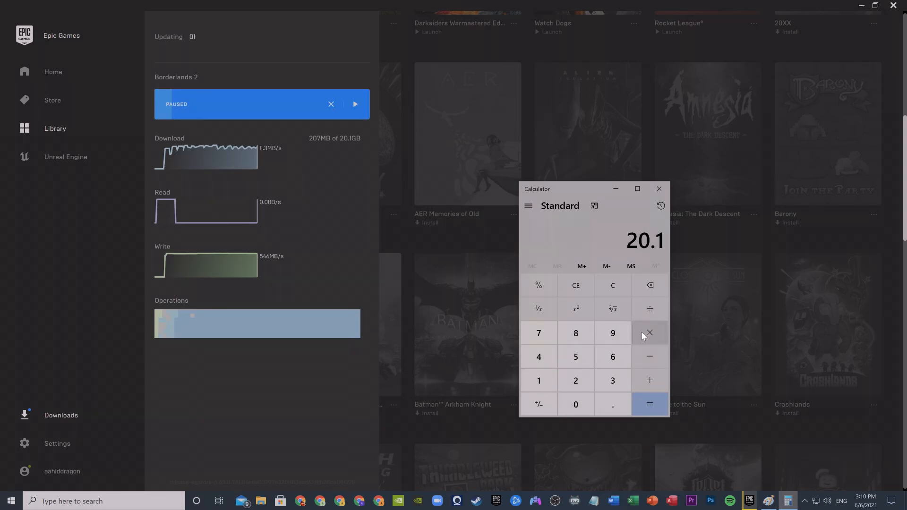
left_click(649, 333)
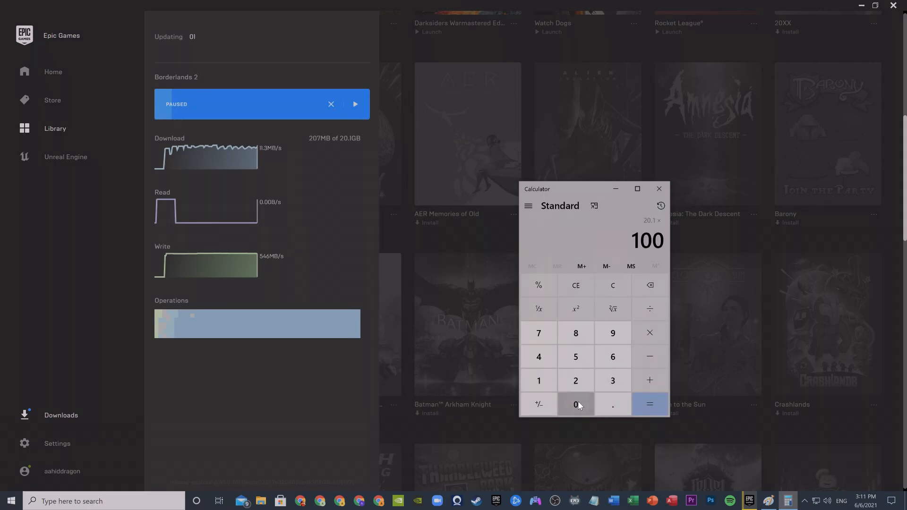
left_click(649, 404)
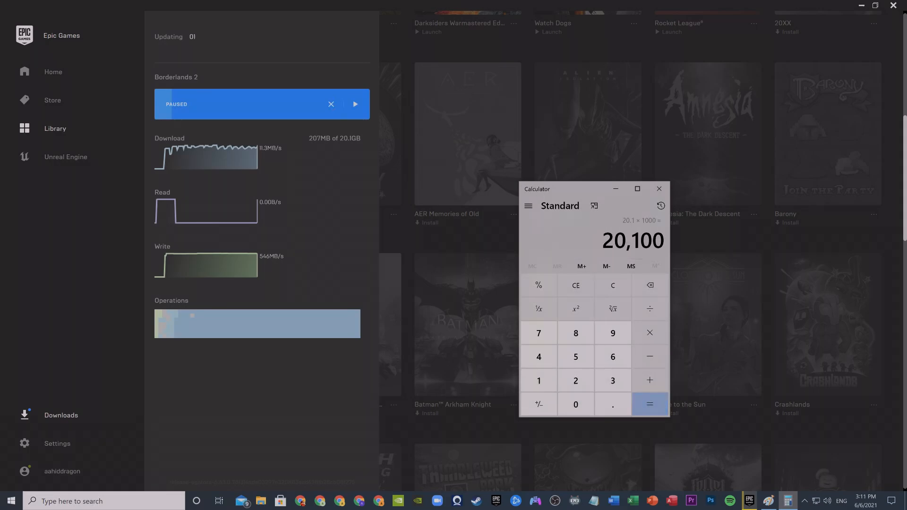
mouse_move(792, 479)
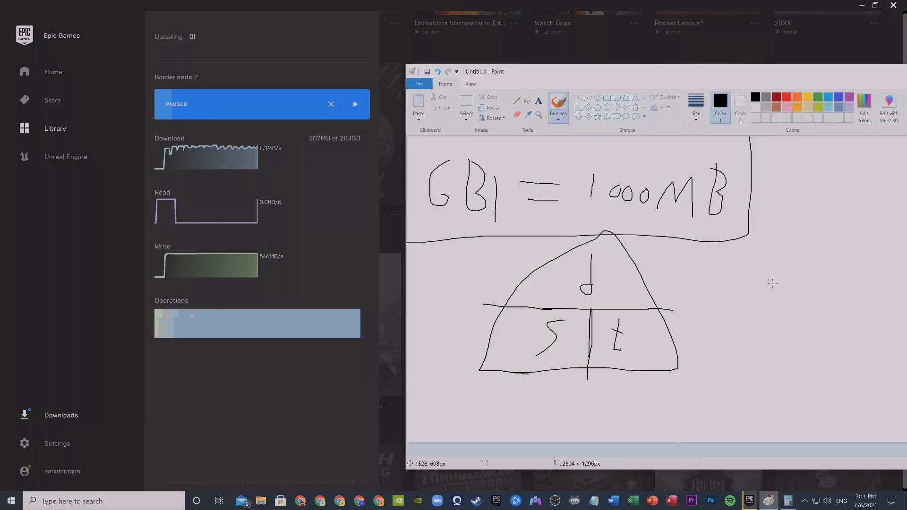
mouse_move(687, 340)
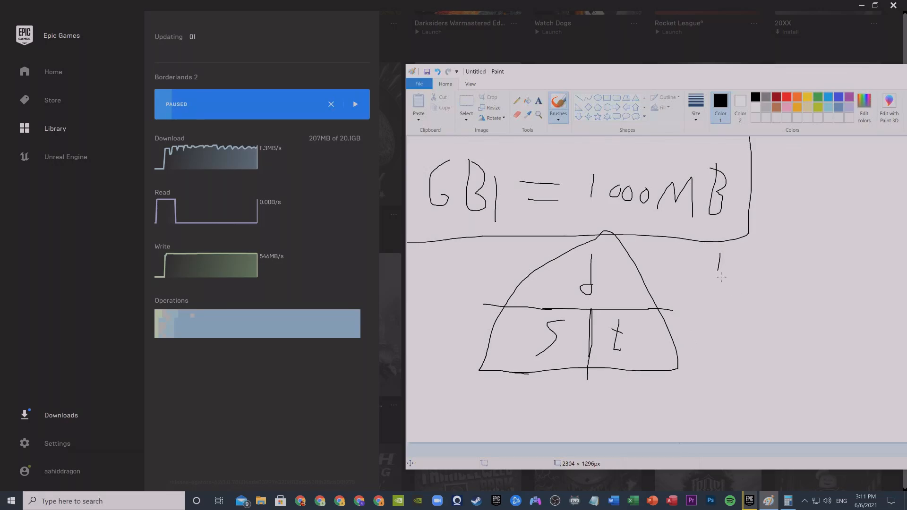
Write t = d/s beside the triangle, with an arrow to s and an equals sign below.
left_click_drag(719, 260, 735, 278)
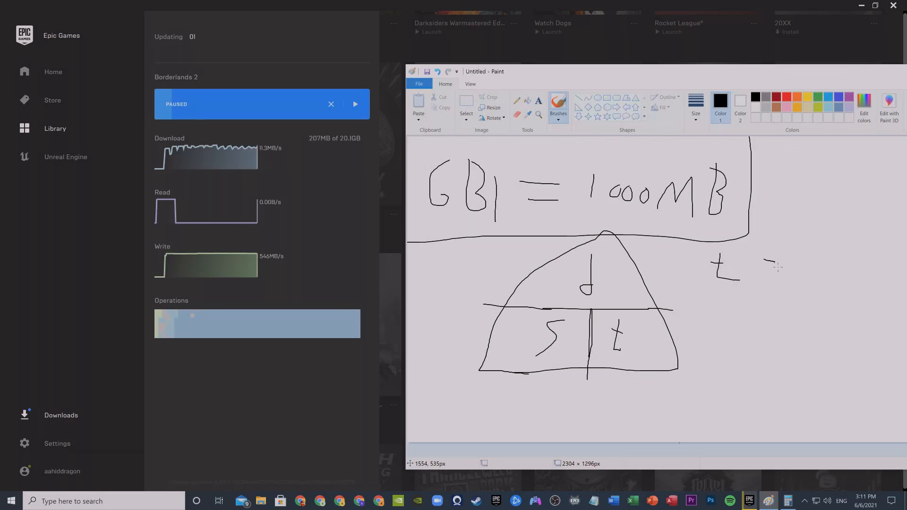
left_click_drag(746, 263, 806, 249)
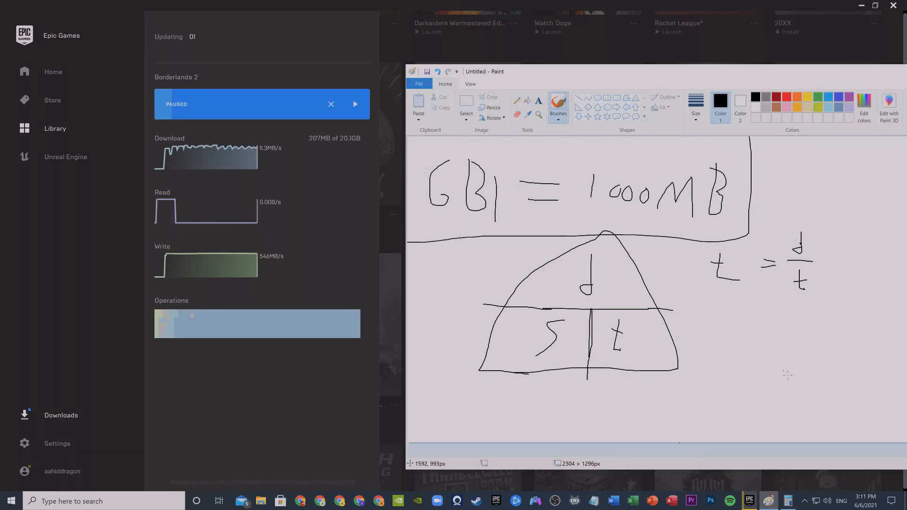
left_click_drag(798, 191, 862, 179)
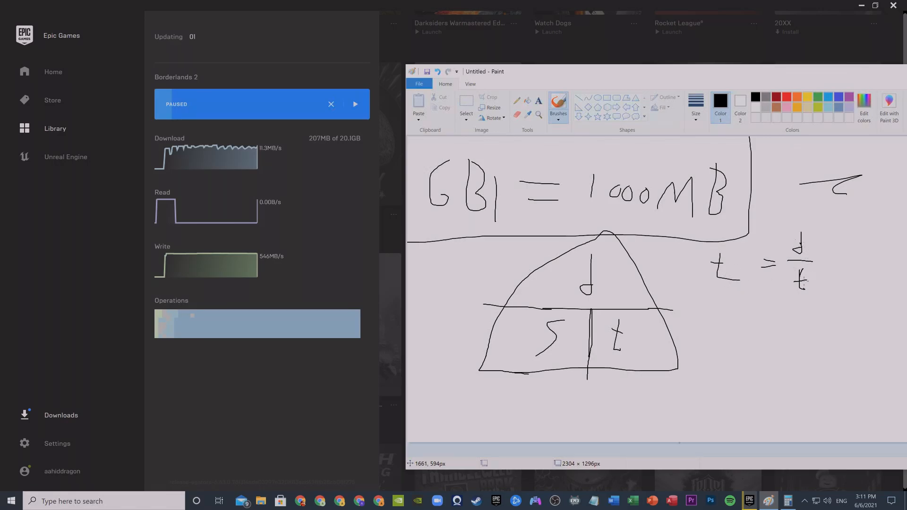
left_click_drag(793, 275, 809, 289)
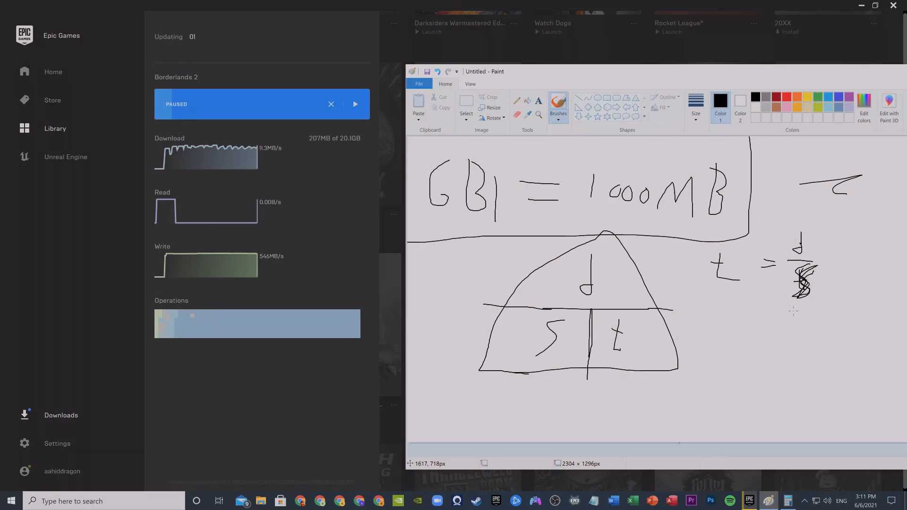
mouse_move(826, 280)
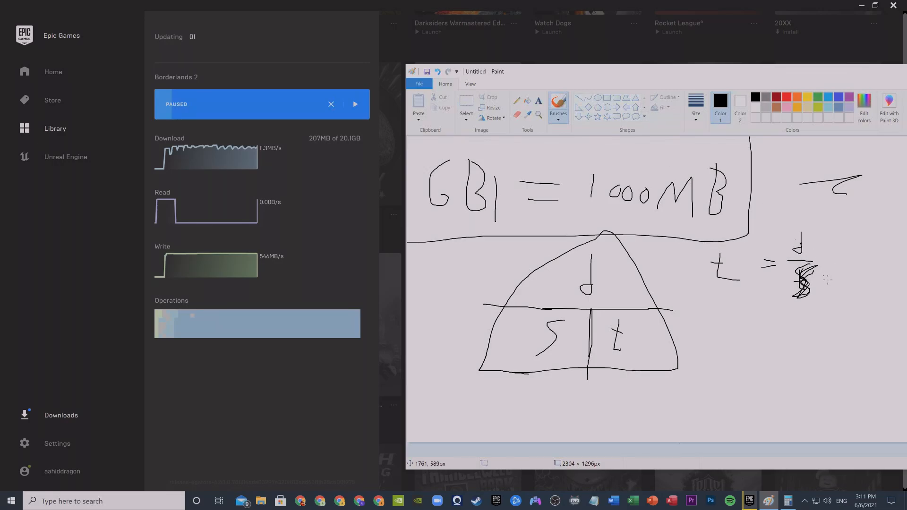
left_click_drag(827, 289, 868, 298)
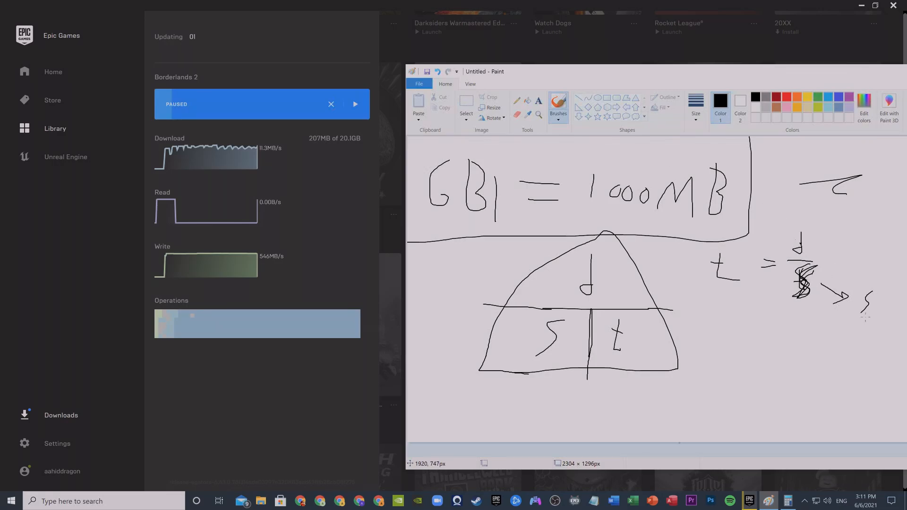
mouse_move(770, 347)
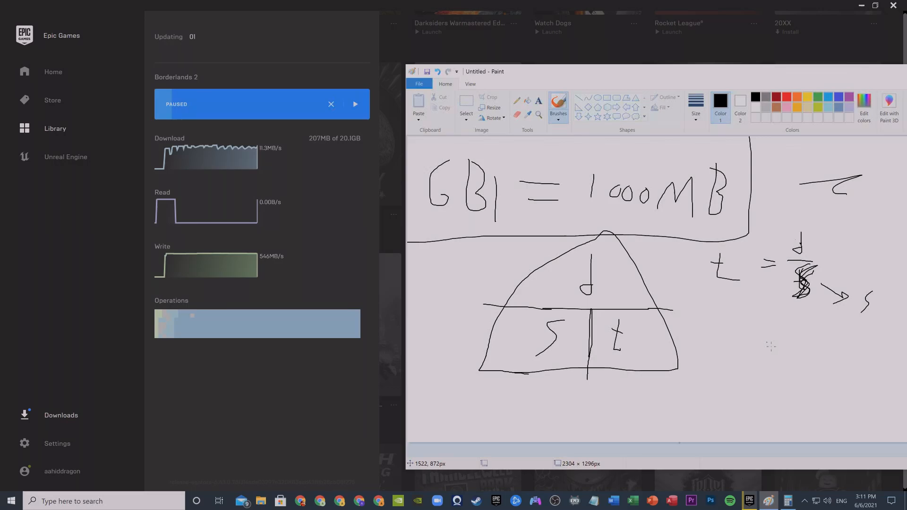
left_click_drag(766, 345, 775, 349)
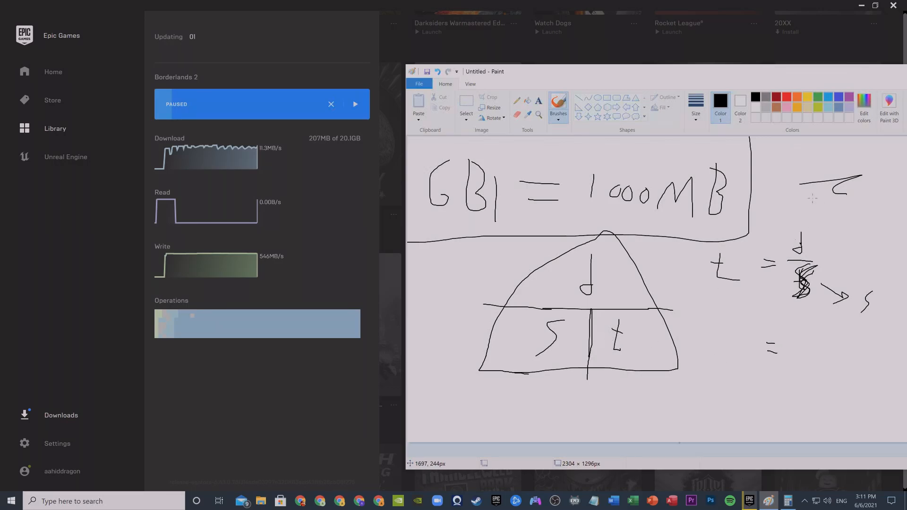
mouse_move(776, 490)
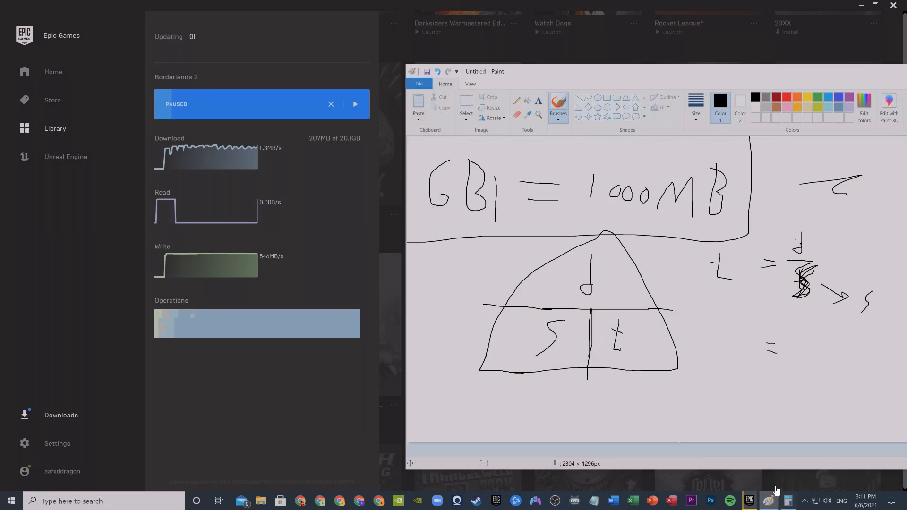
Check the calculator, then hand-write the size 20100 next to the lower equals sign.
left_click(787, 500)
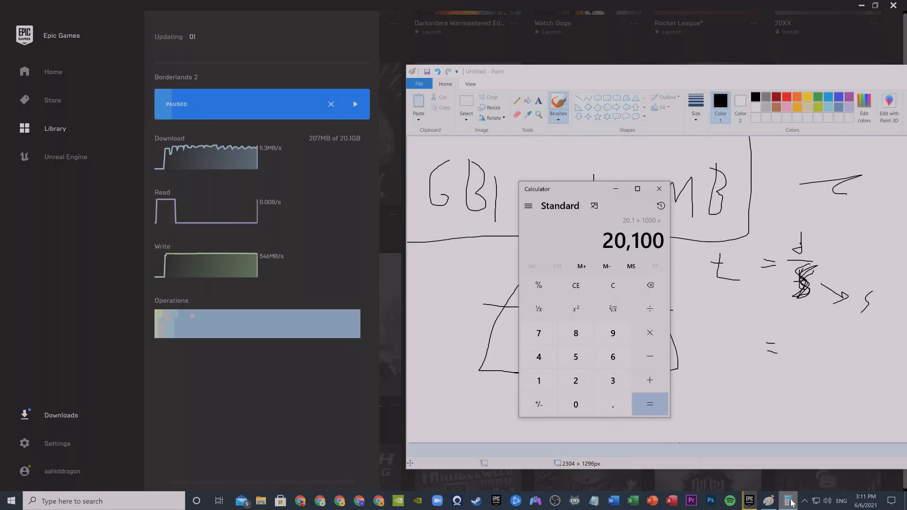
left_click(659, 188)
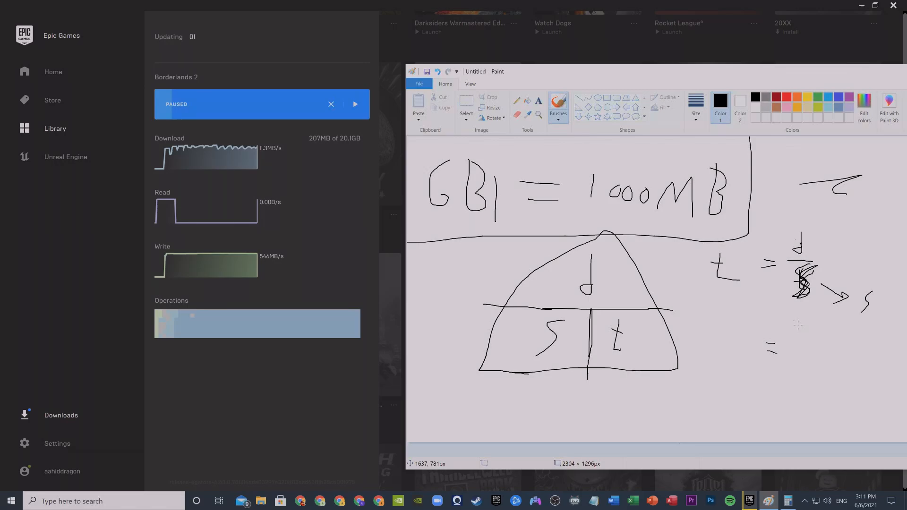
left_click_drag(798, 324, 821, 332)
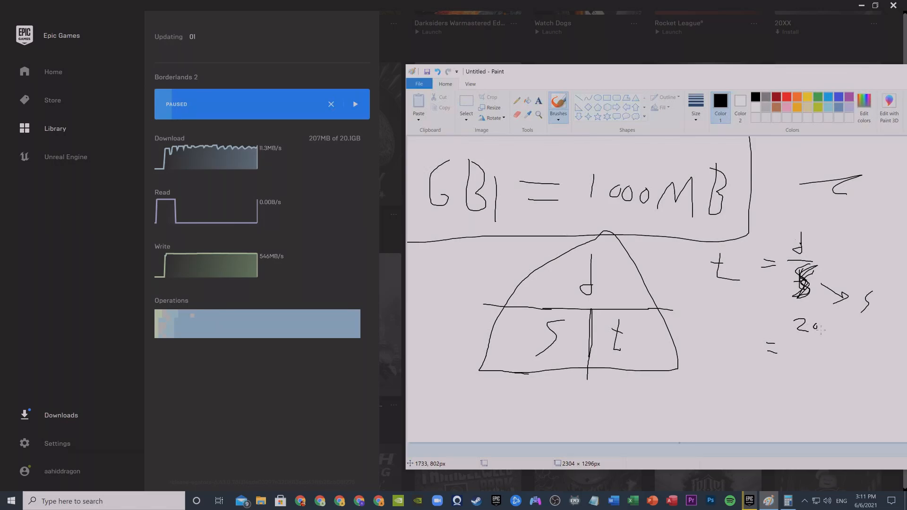
left_click_drag(827, 324, 839, 333)
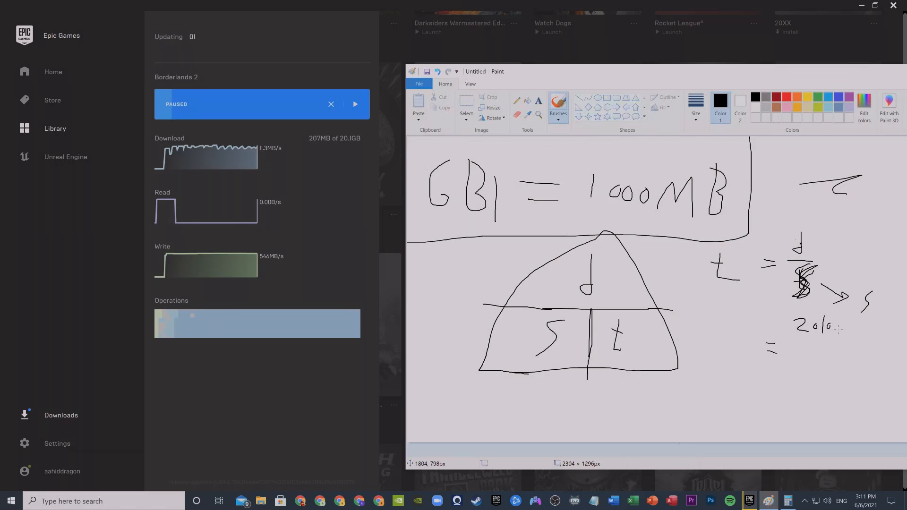
left_click_drag(795, 338, 842, 338)
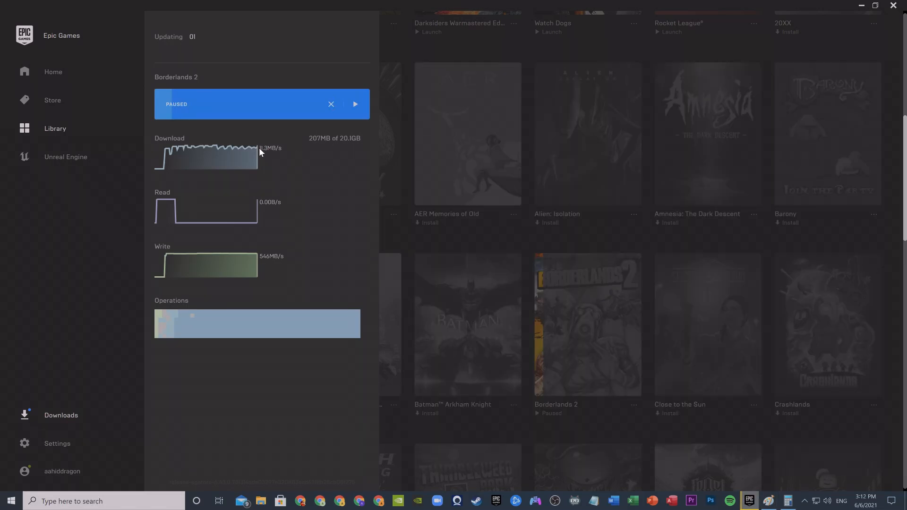
mouse_move(268, 153)
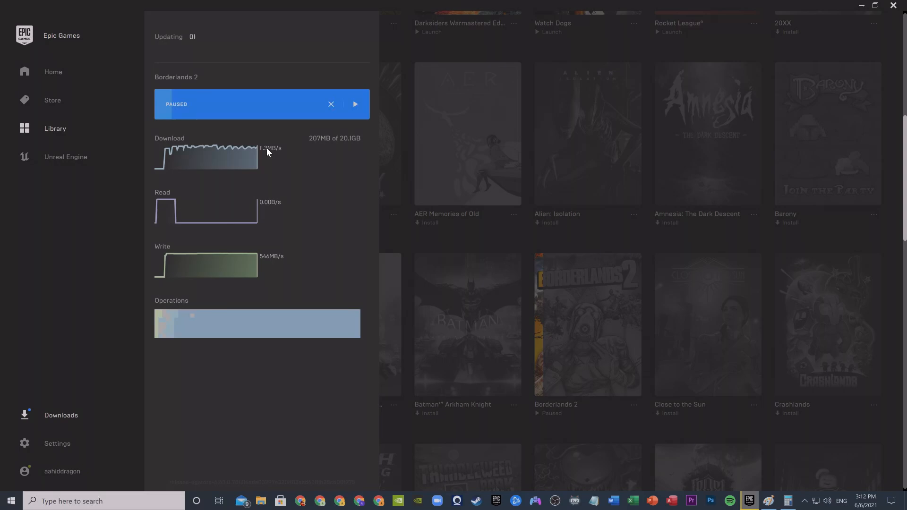
mouse_move(262, 154)
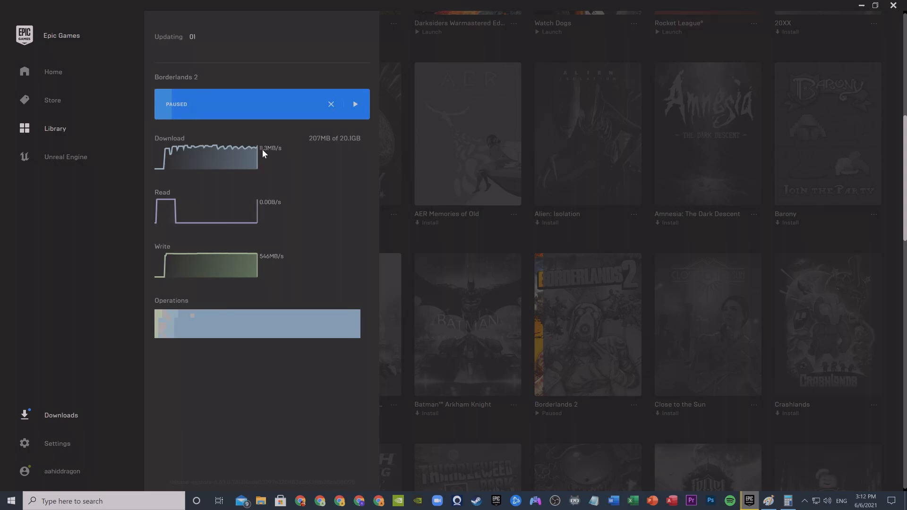
mouse_move(248, 147)
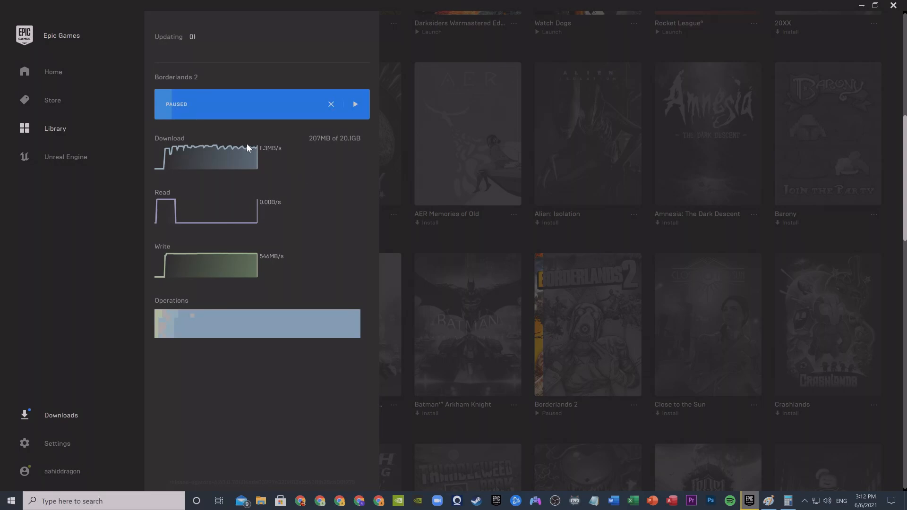
mouse_move(267, 152)
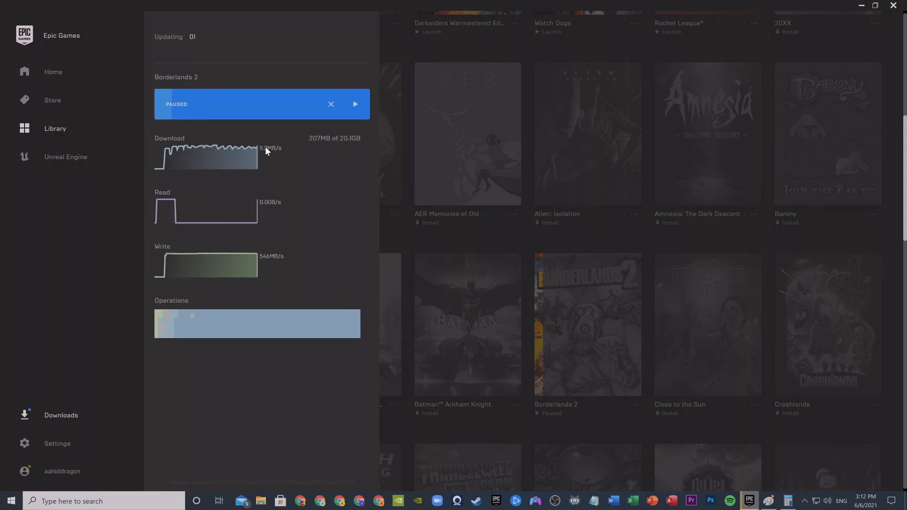
mouse_move(262, 154)
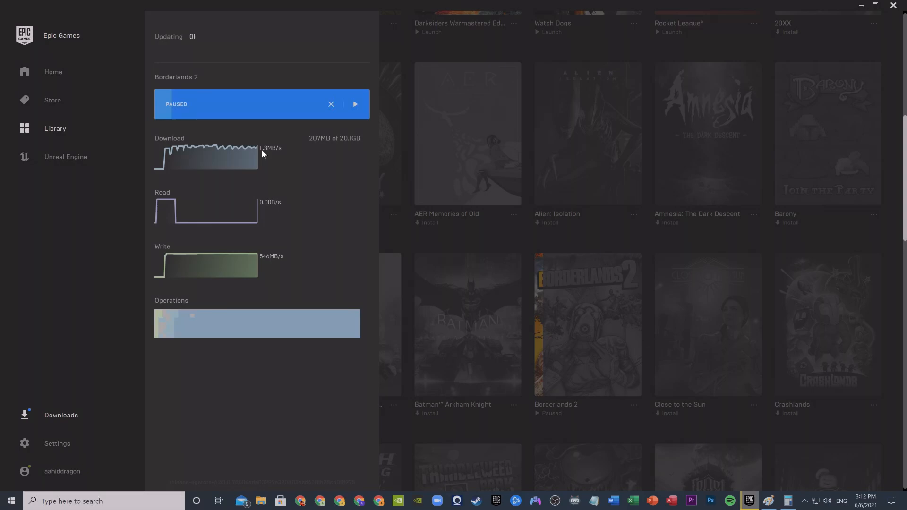
mouse_move(788, 500)
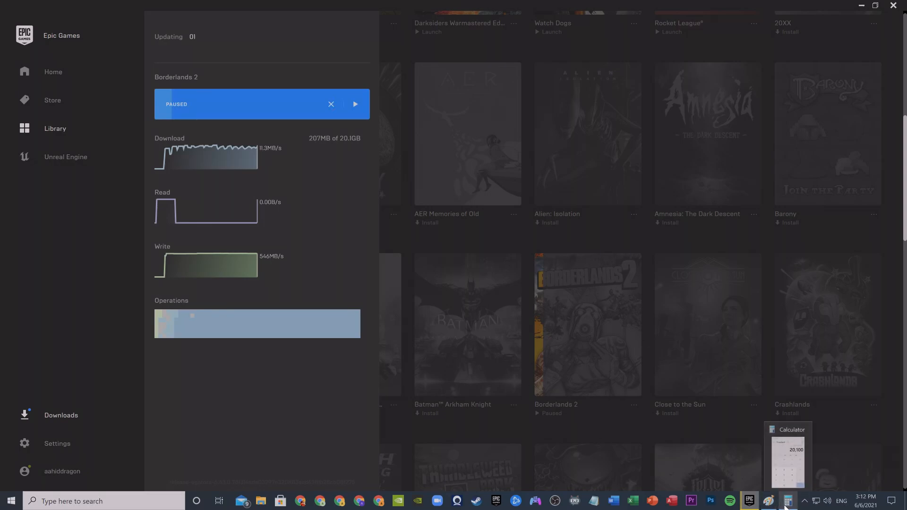
Restore the calculator showing 20,100, then return to the Paint note.
left_click(787, 457)
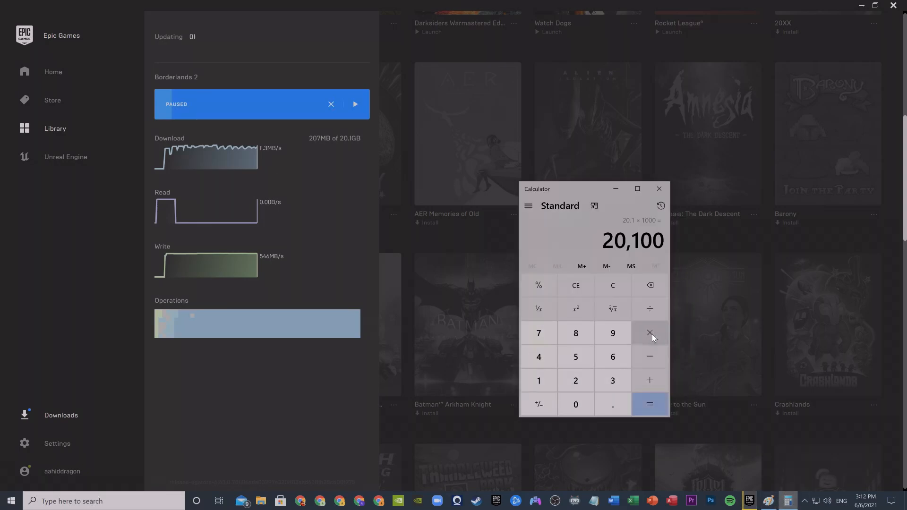
left_click(658, 188)
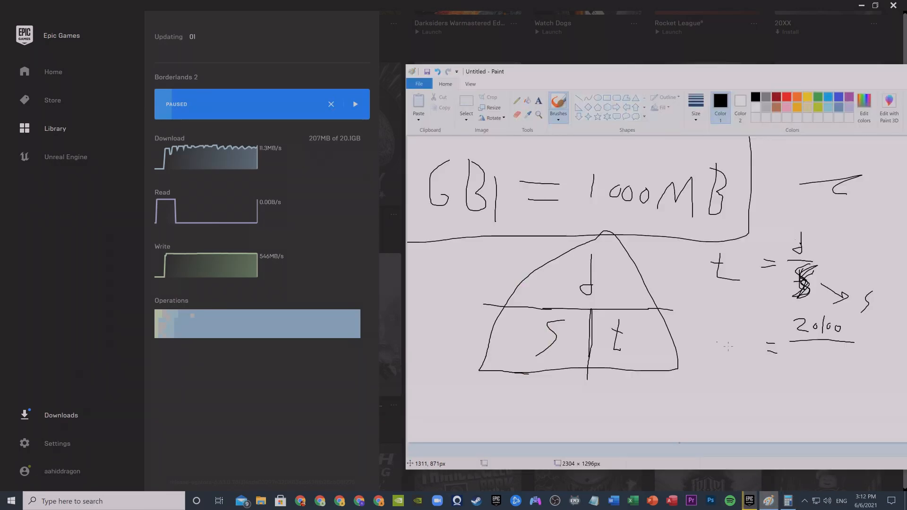
Write 10.8 under the fraction bar with an equals sign below, then bring up Calculator.
left_click_drag(801, 356, 809, 370)
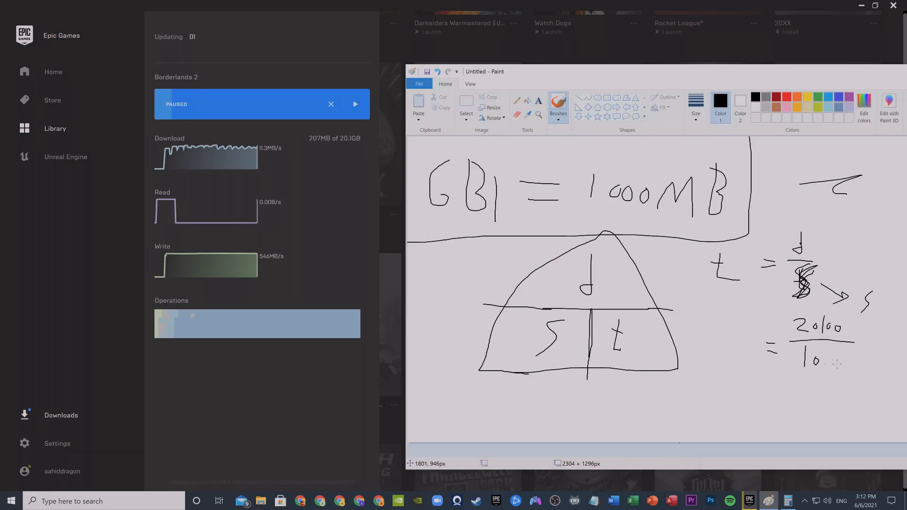
left_click_drag(824, 356, 833, 367)
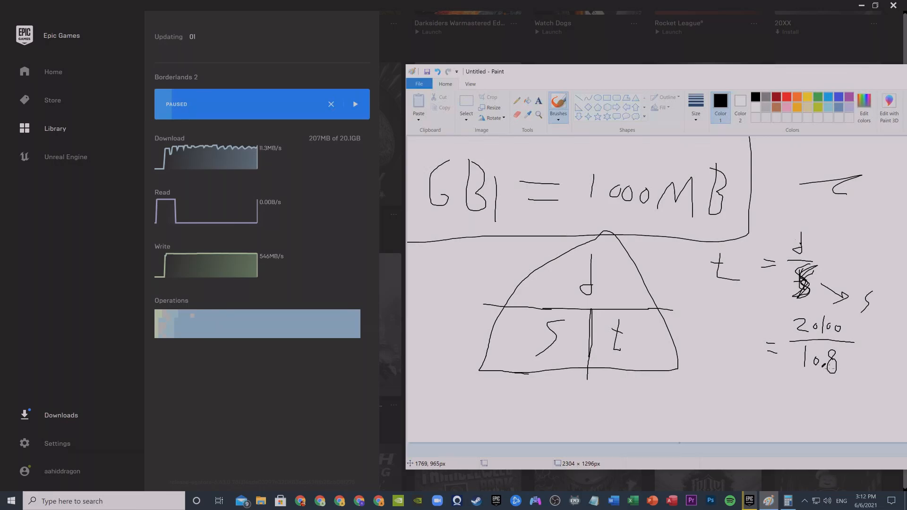
left_click_drag(775, 399, 801, 396)
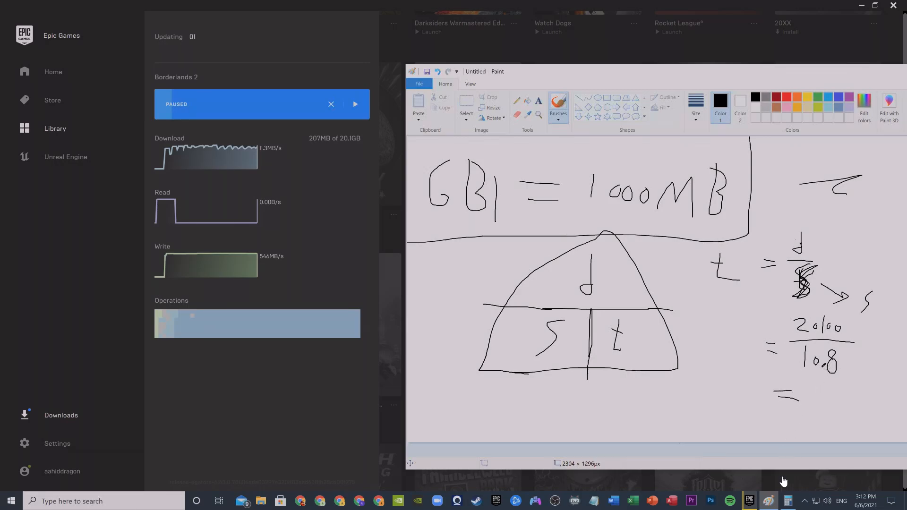
left_click(787, 500)
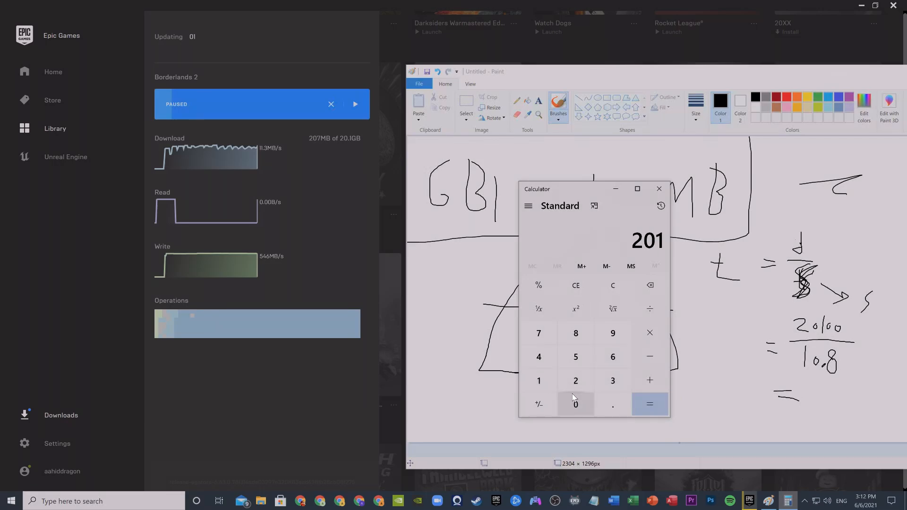
Compute 20100 ÷ 10.8 to get the download time in seconds.
left_click(538, 380)
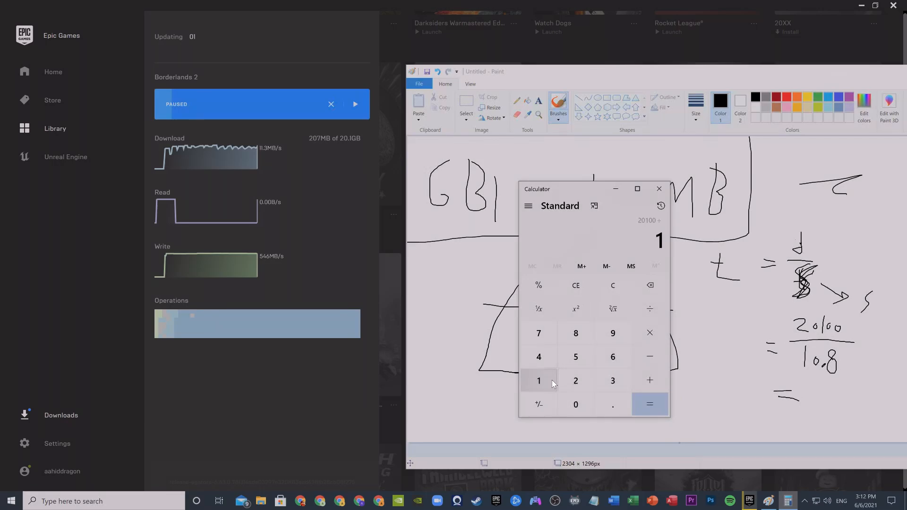
left_click(612, 381)
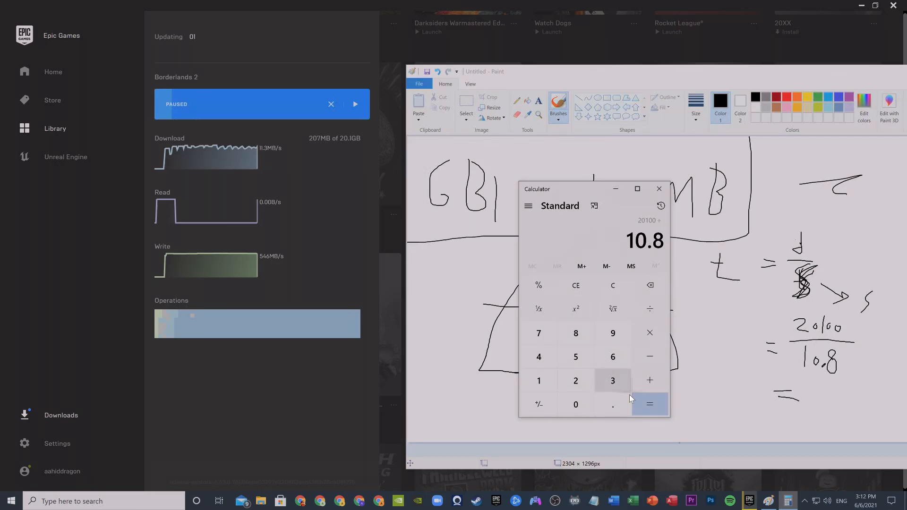
left_click(650, 404)
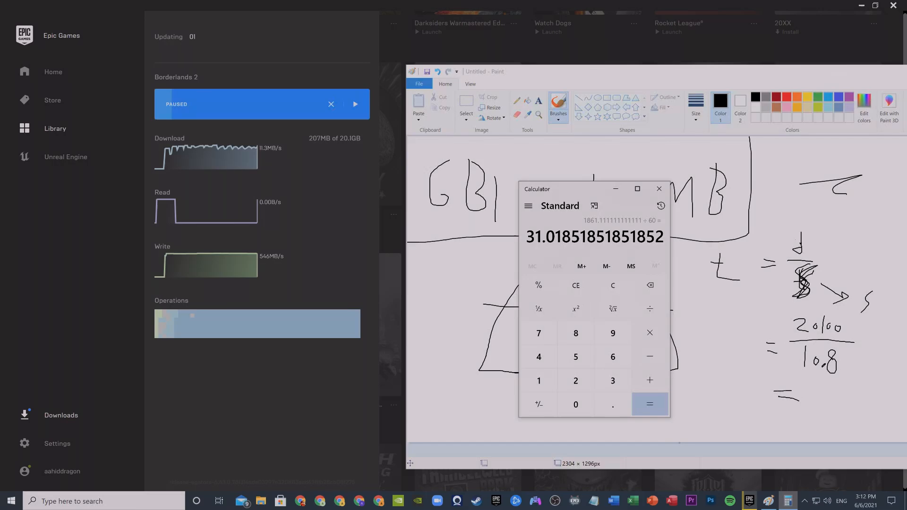
mouse_move(375, 221)
type("60")
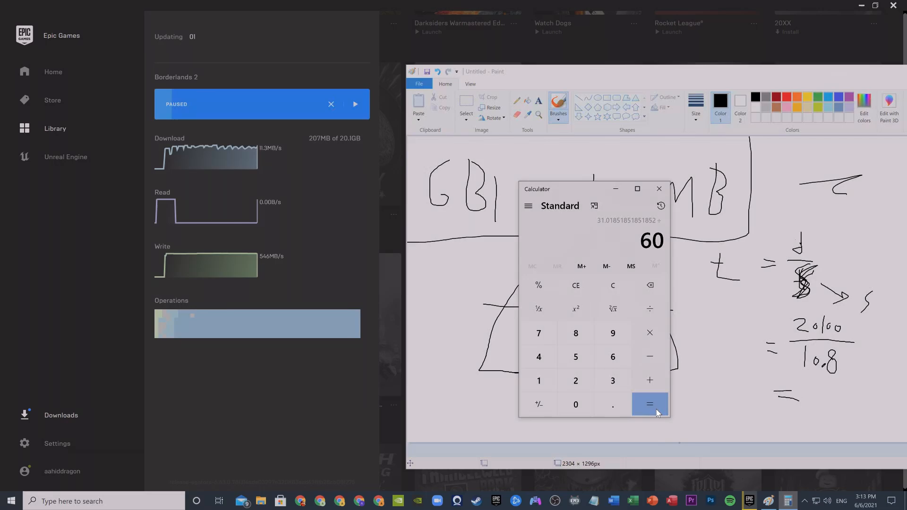
Divide by 60 to reach about 31.02 minutes, check with × 60, and hide the calculator.
left_click(649, 404)
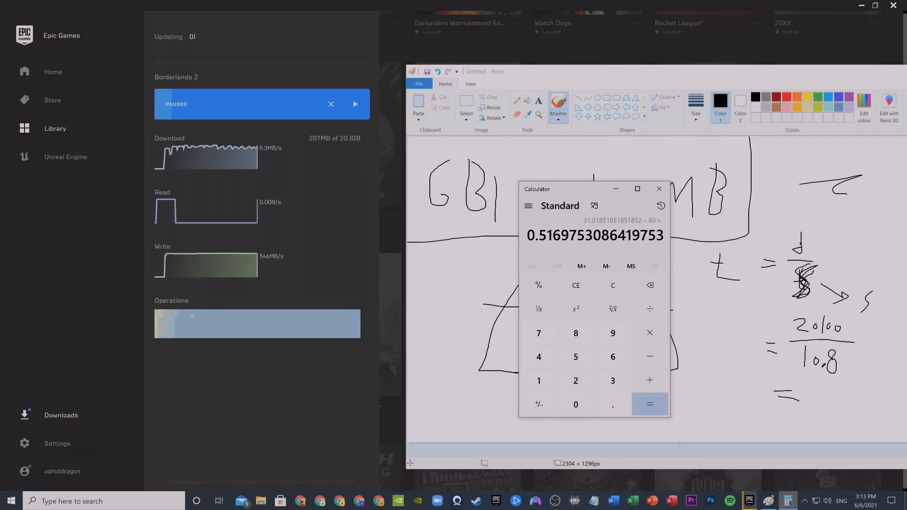
left_click(612, 356)
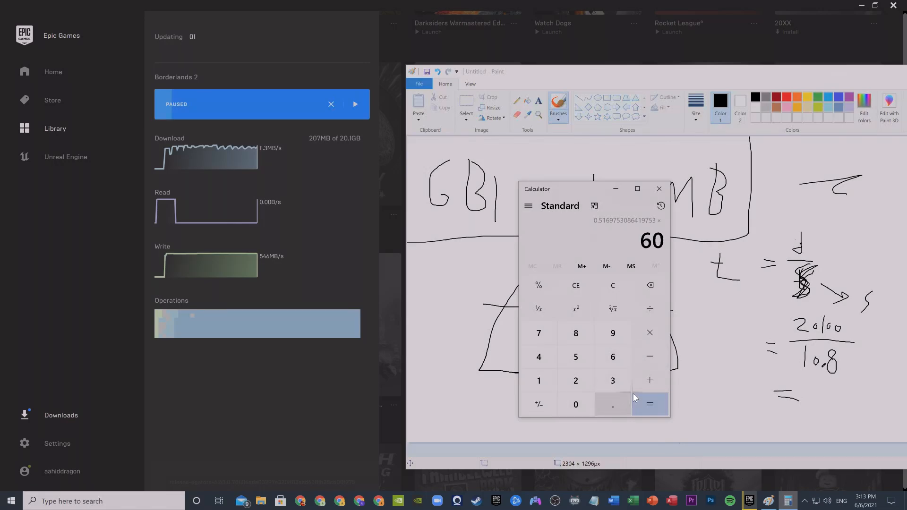
left_click(650, 404)
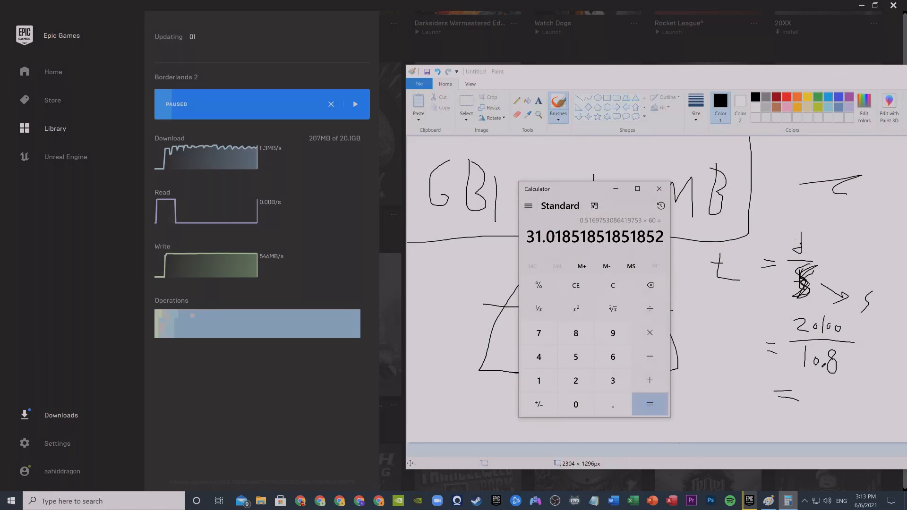
left_click(659, 188)
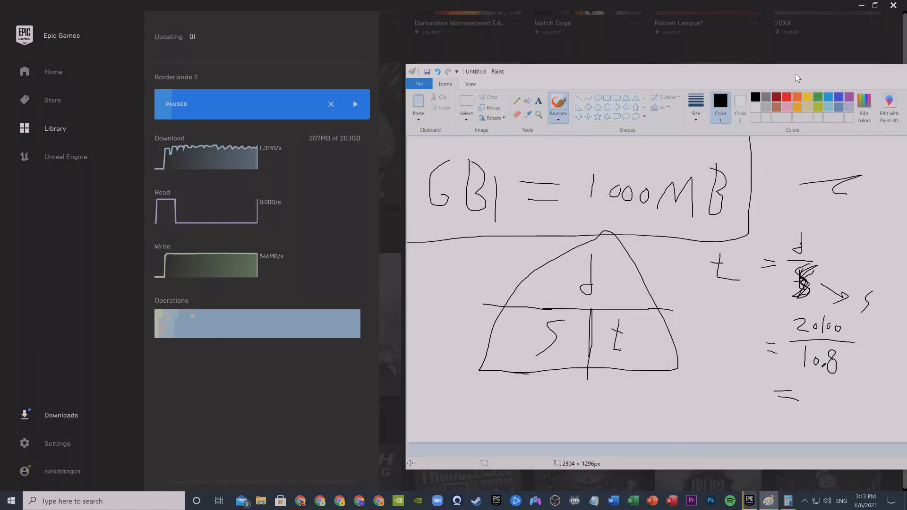